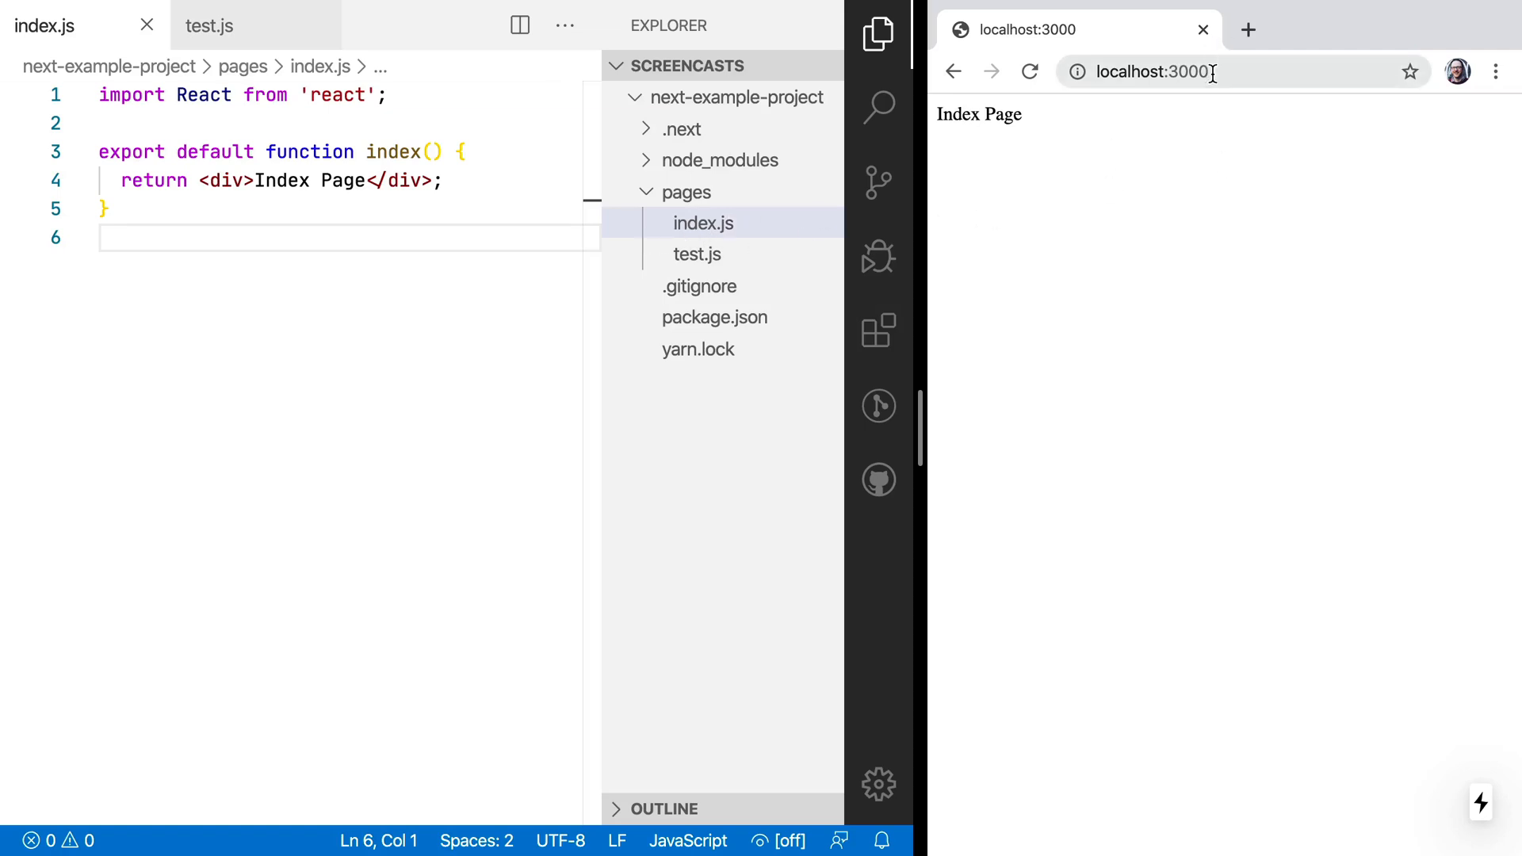
Step: Create an empty [name].js file in the pages folder
text(/test)
text([nam)
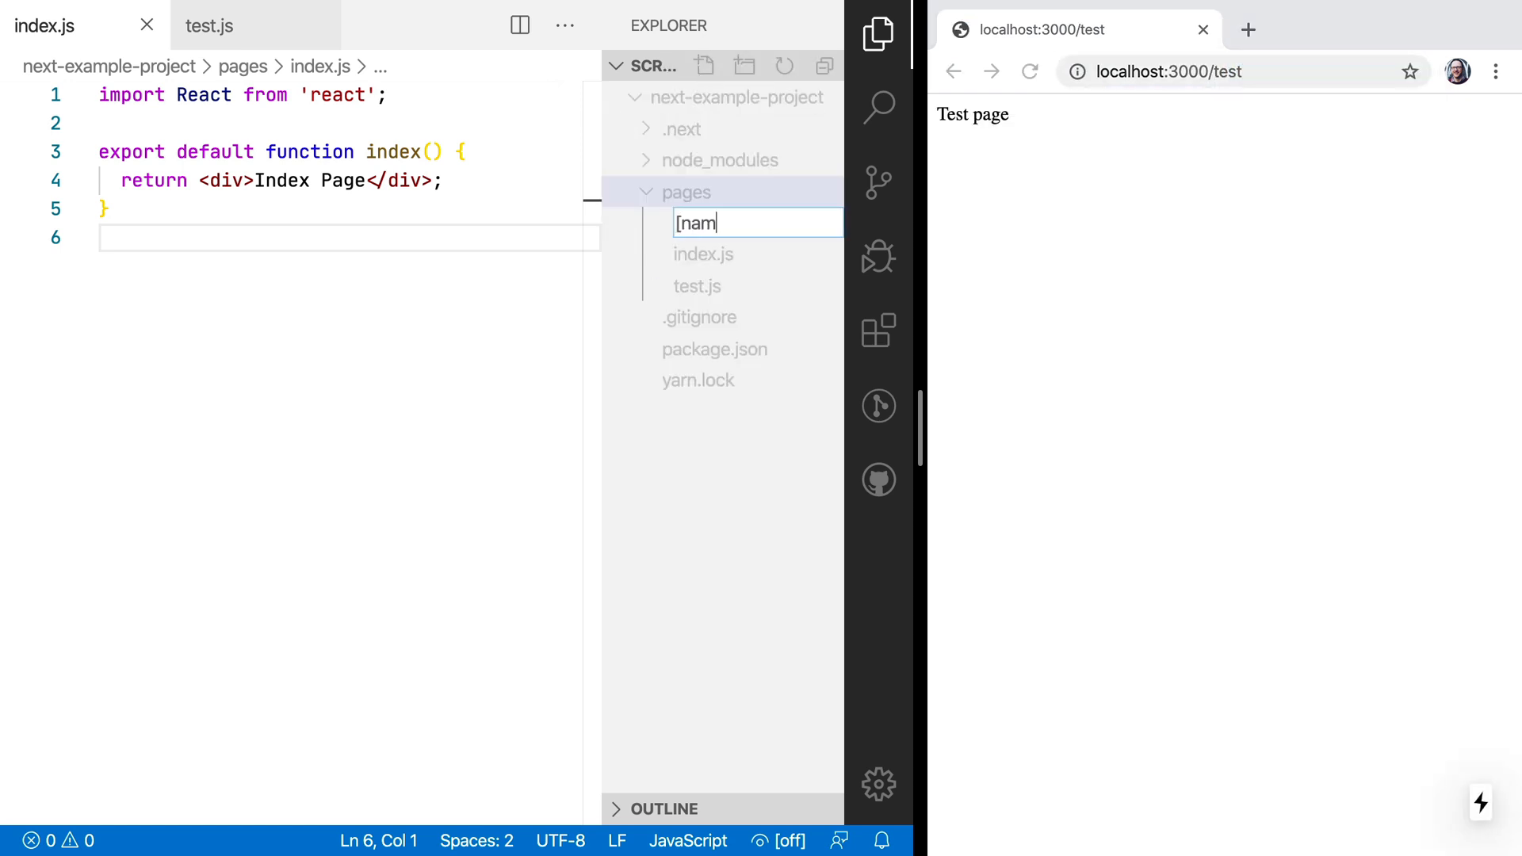
key(enter)
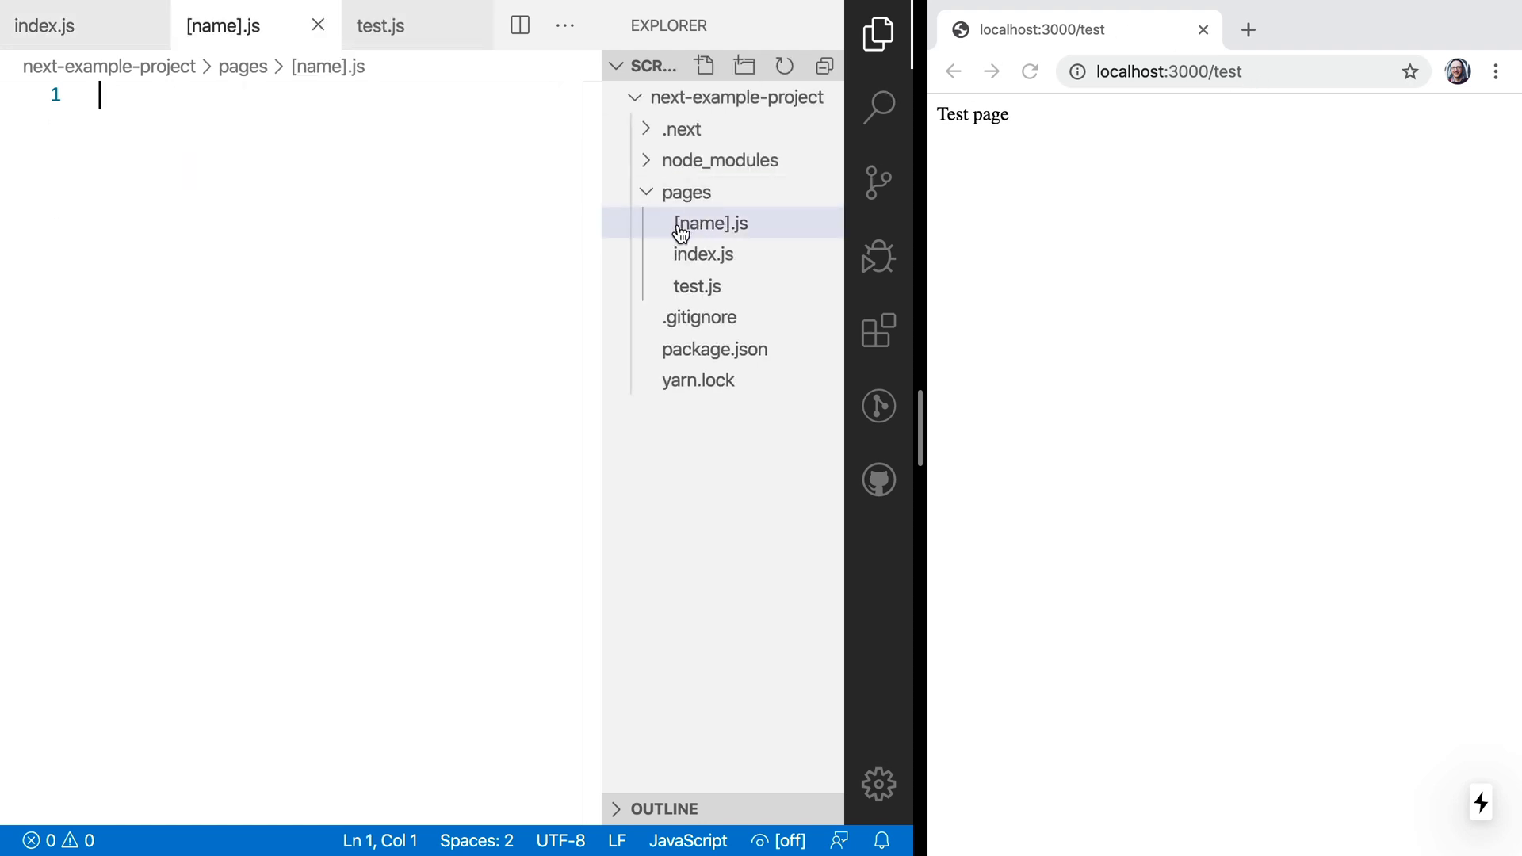
mouse_move(703, 254)
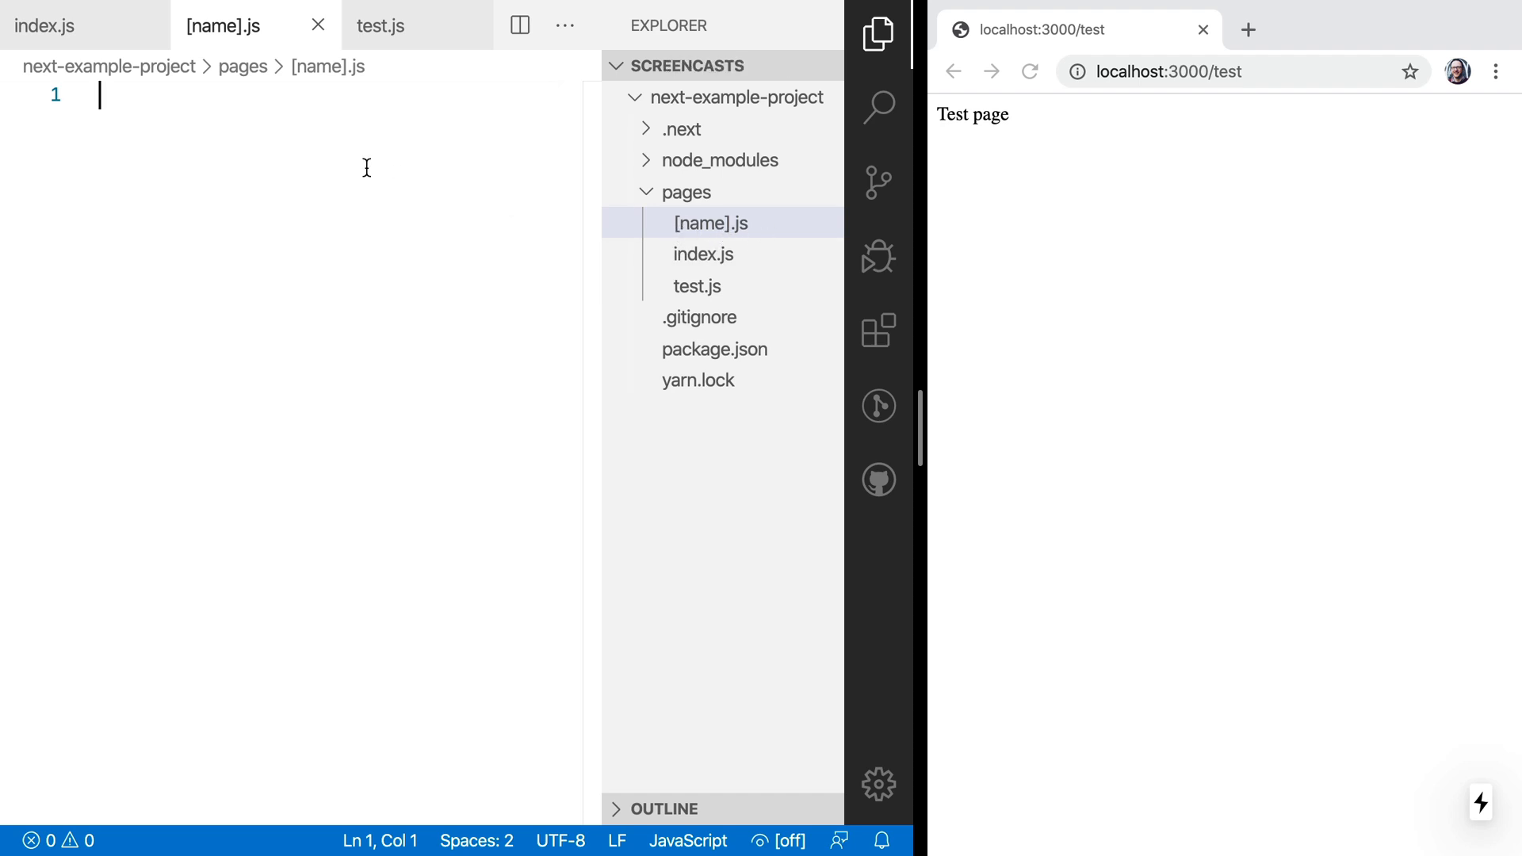
Step: Expand a component snippet and import useRouter from next/router
text(r)
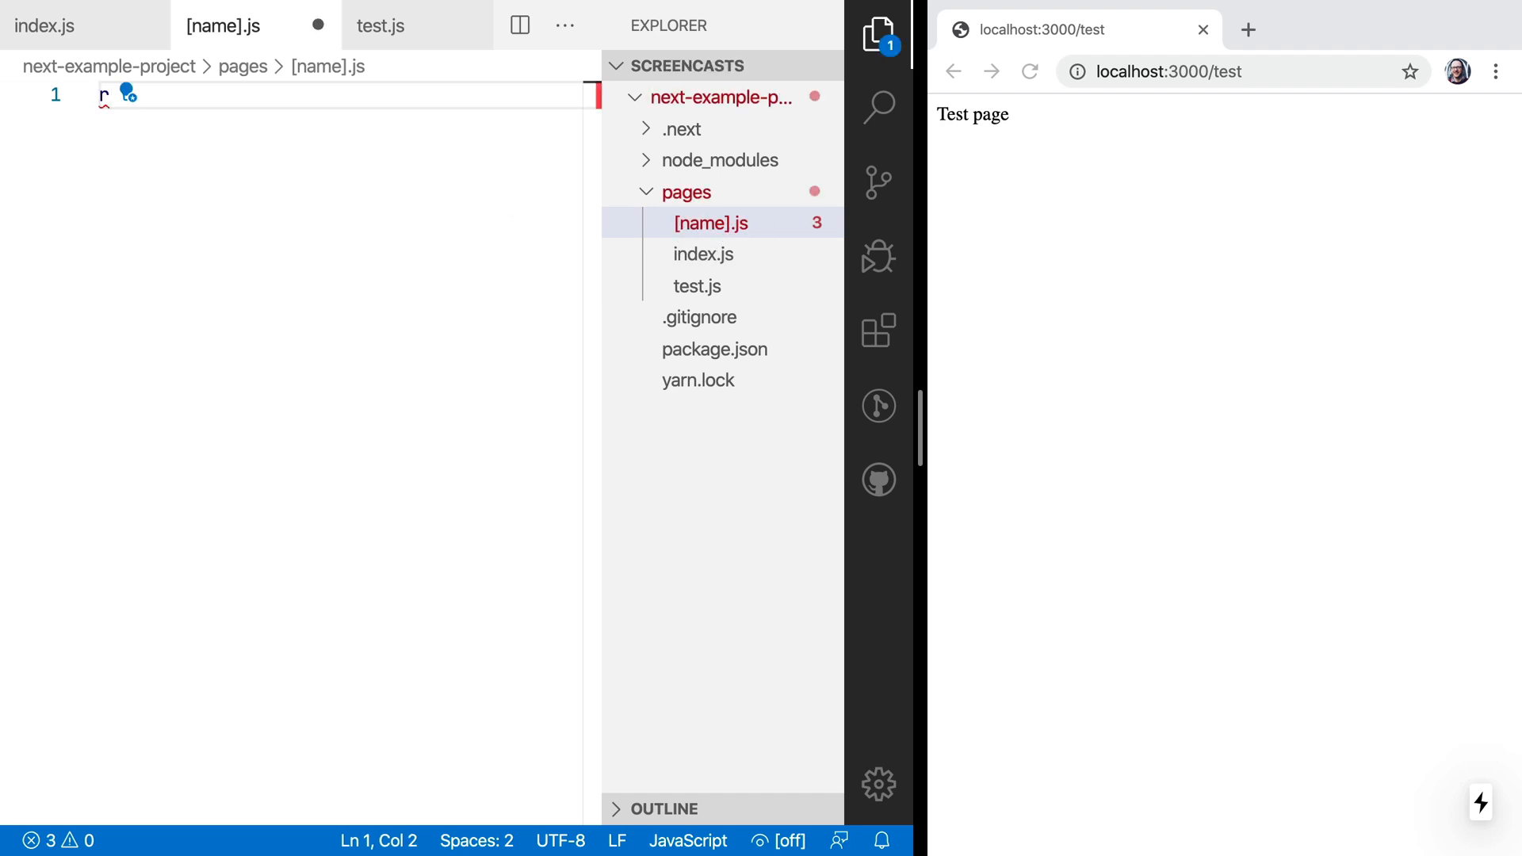
double_click(398, 152)
text(import)
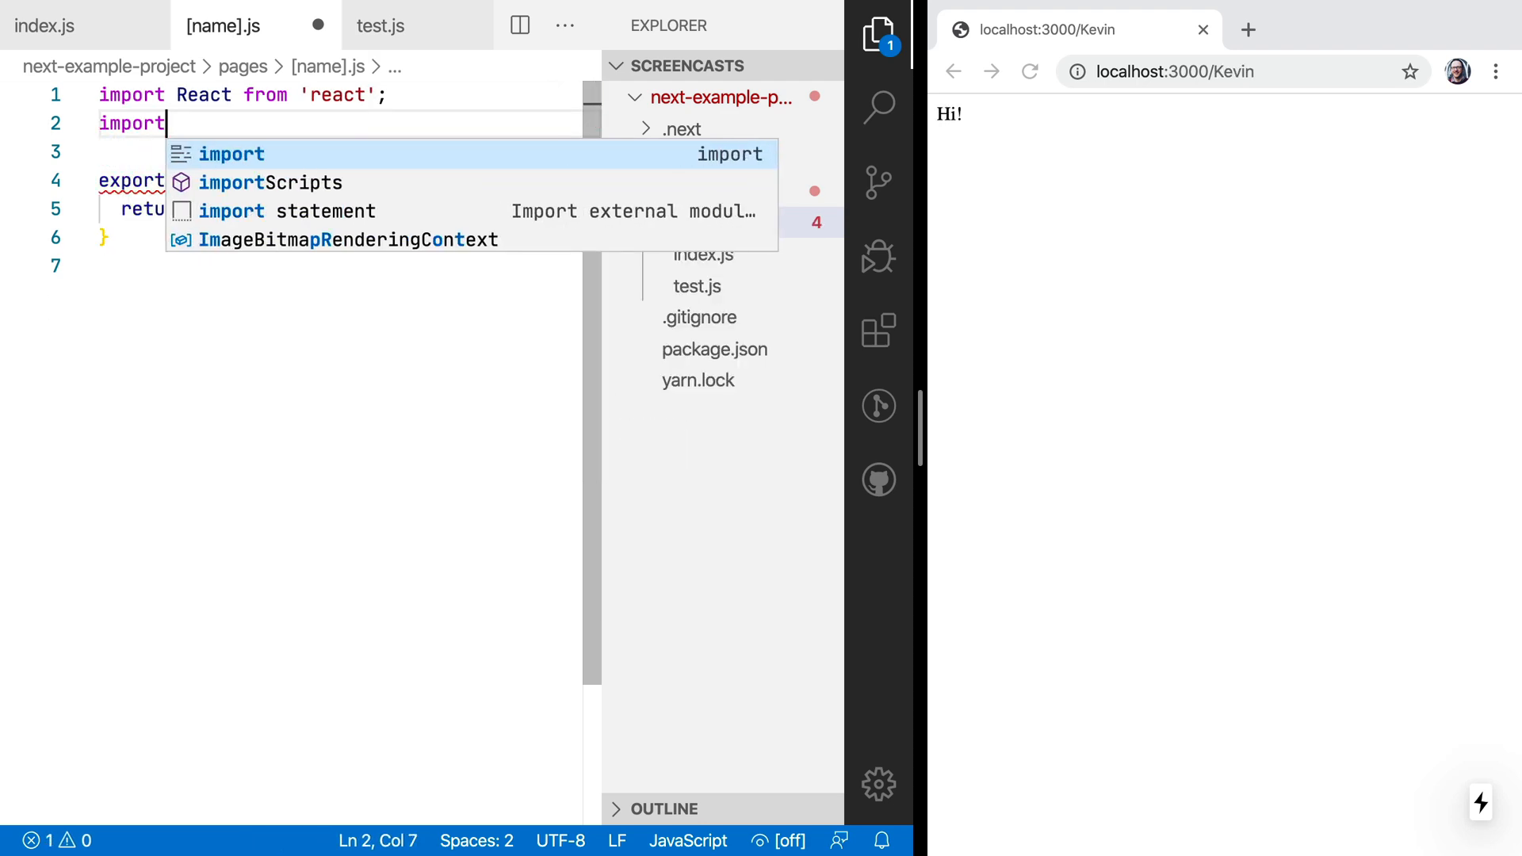
text({useRouter } from 'n)
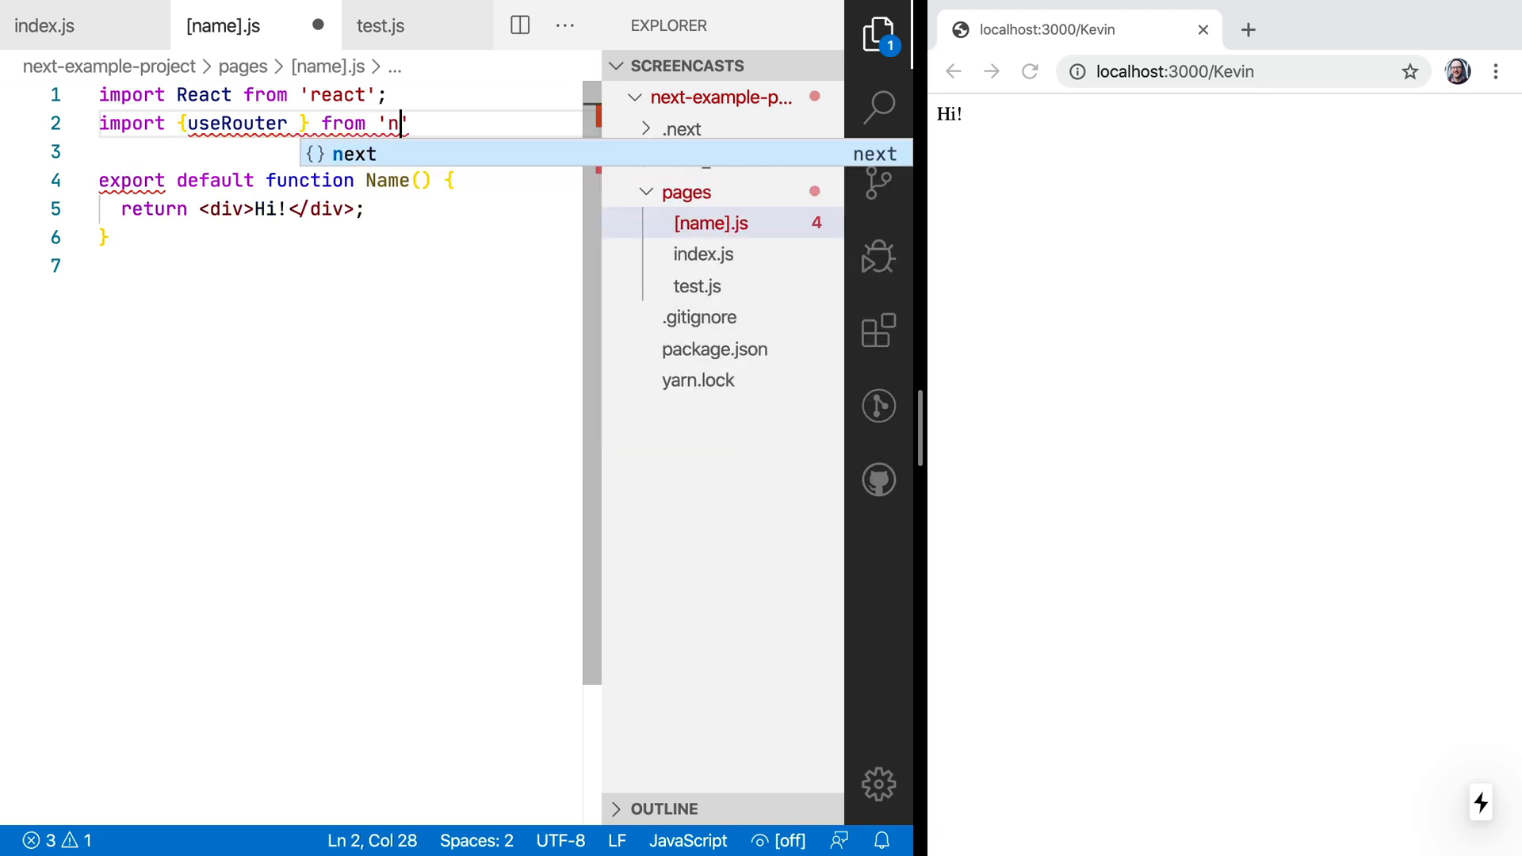
text(ext/router)
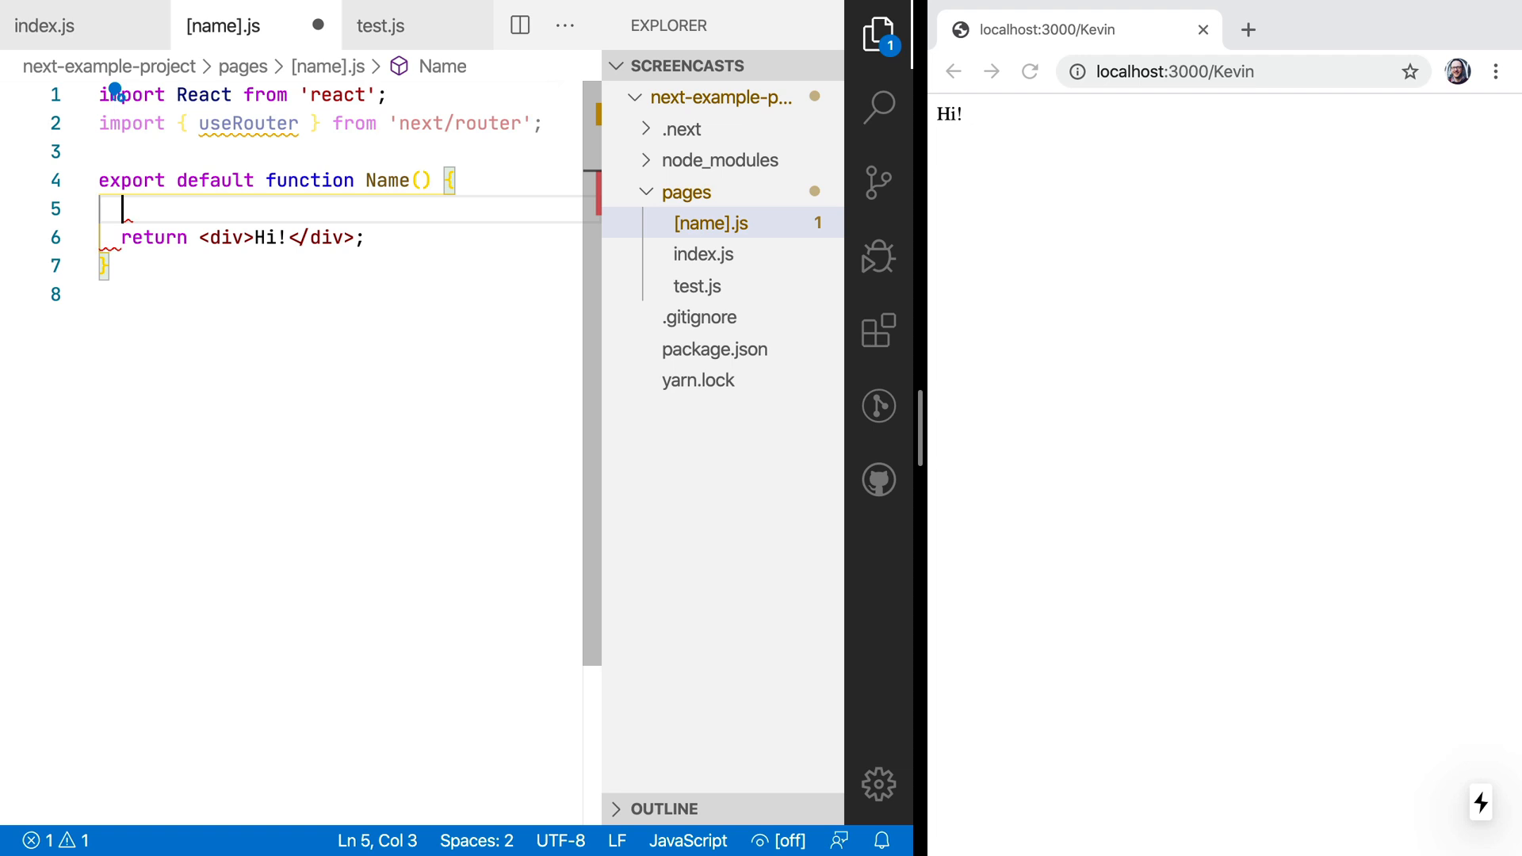
Step: Destructure name from router.query, render Hi {name}!, and save the file
text(const router = useRouter();)
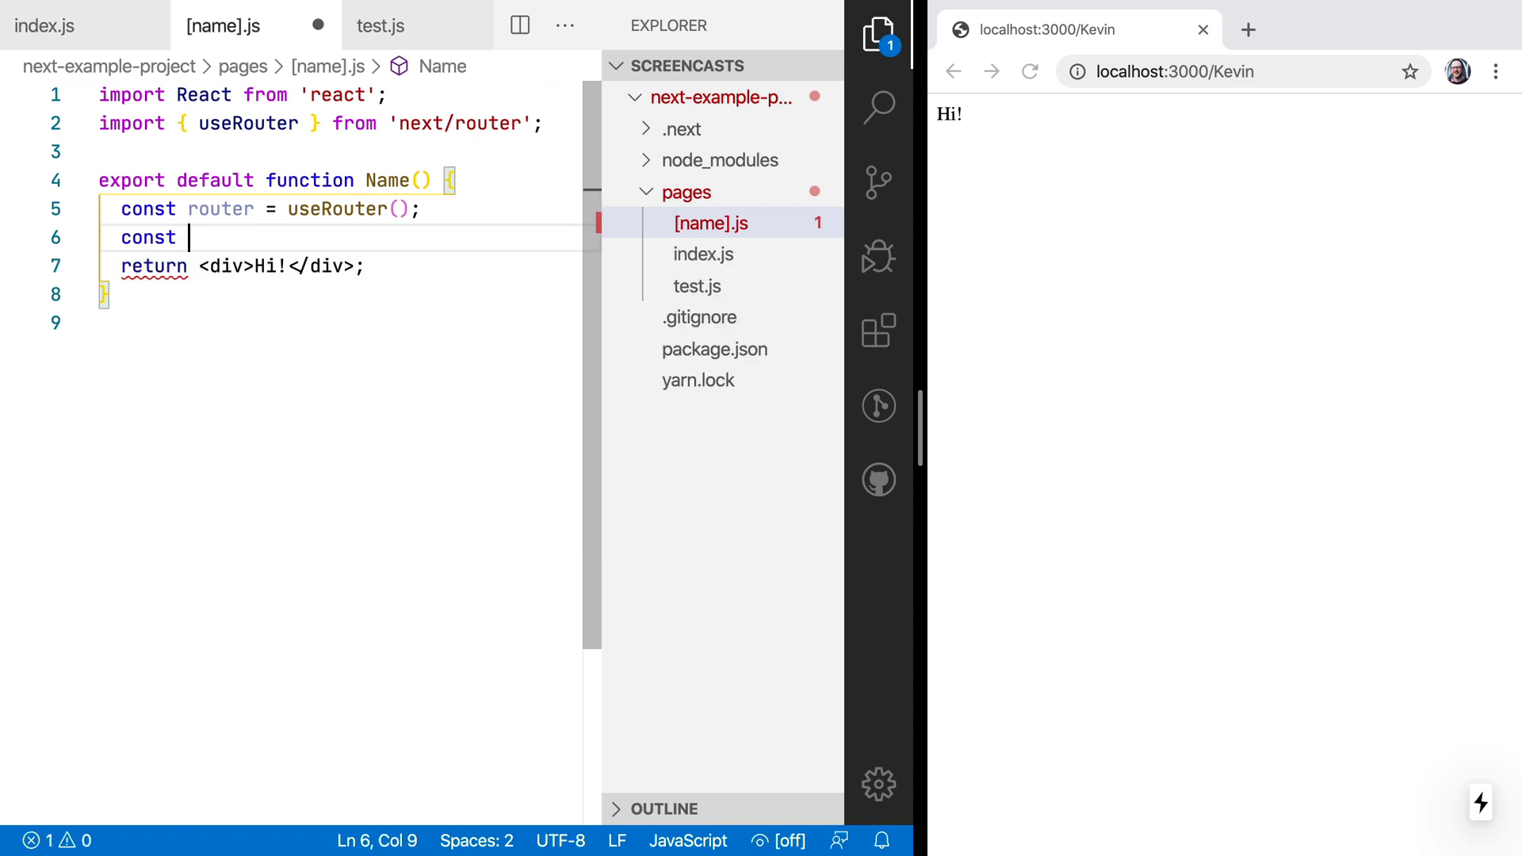
text({name} =)
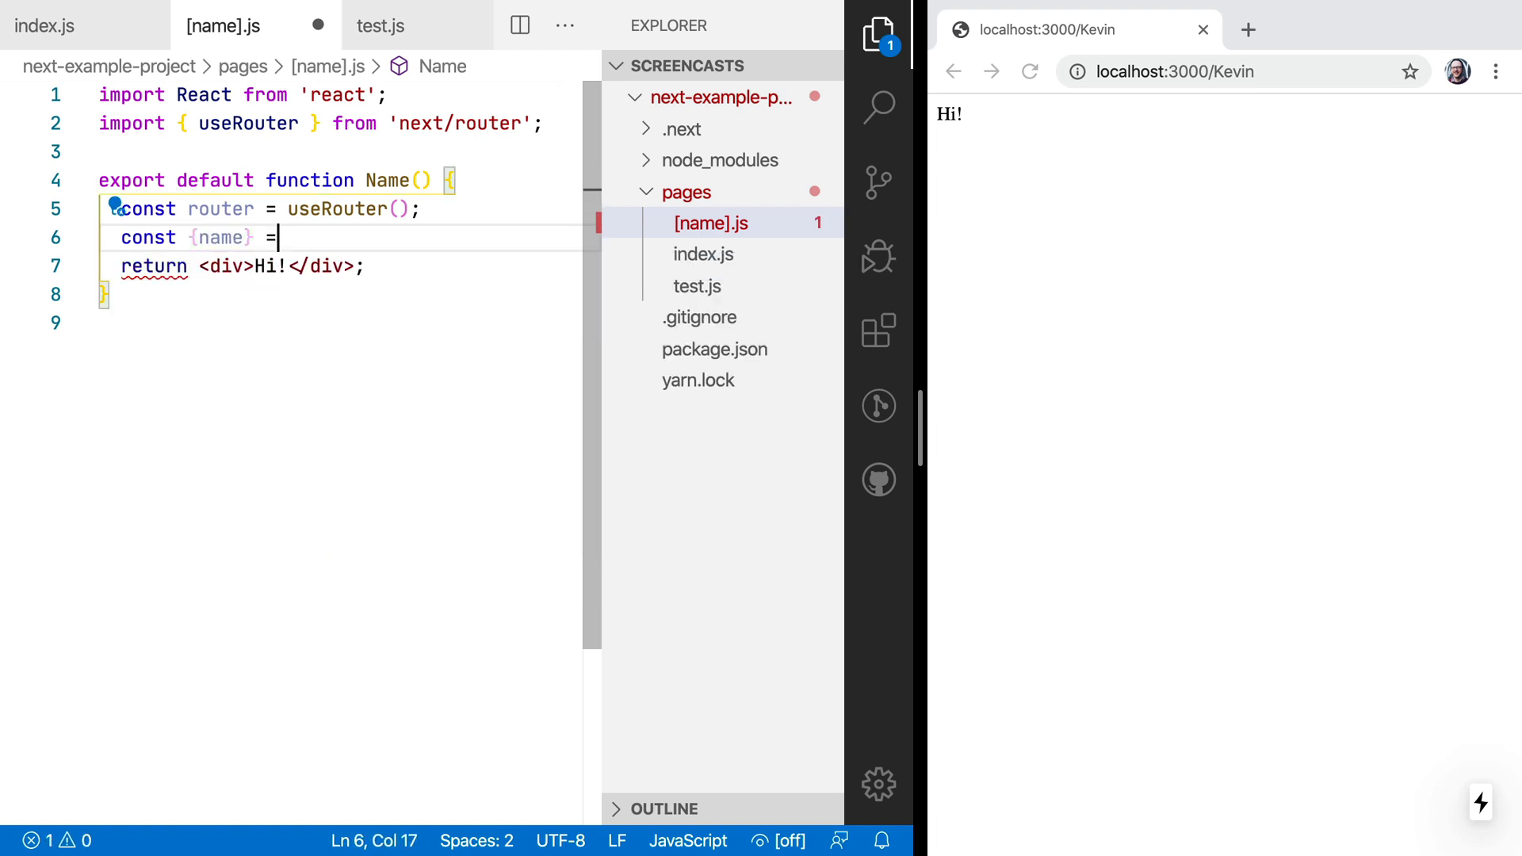
text(router.query;)
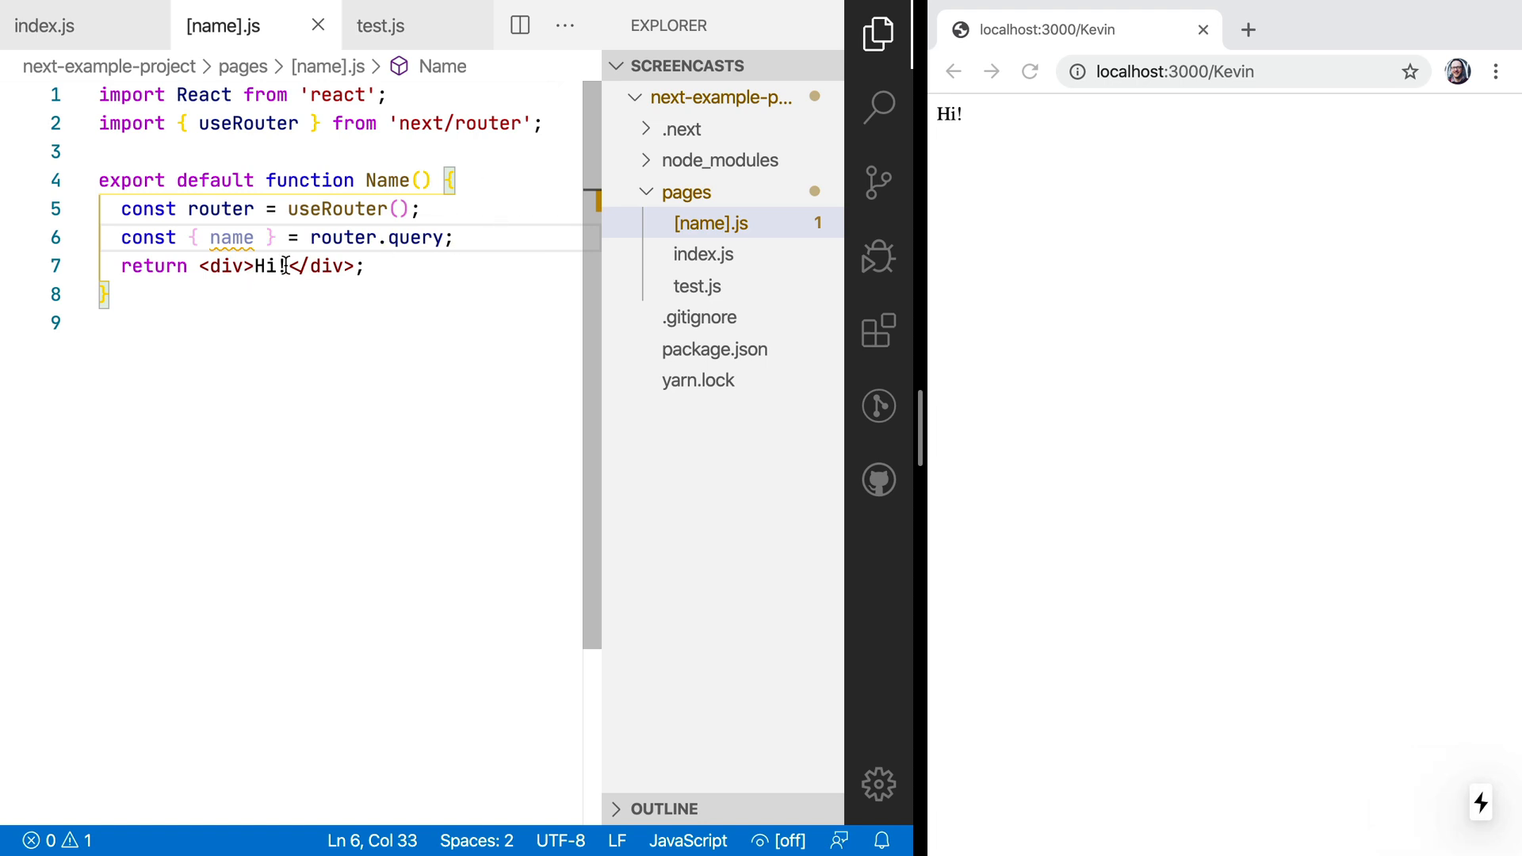
text({name})
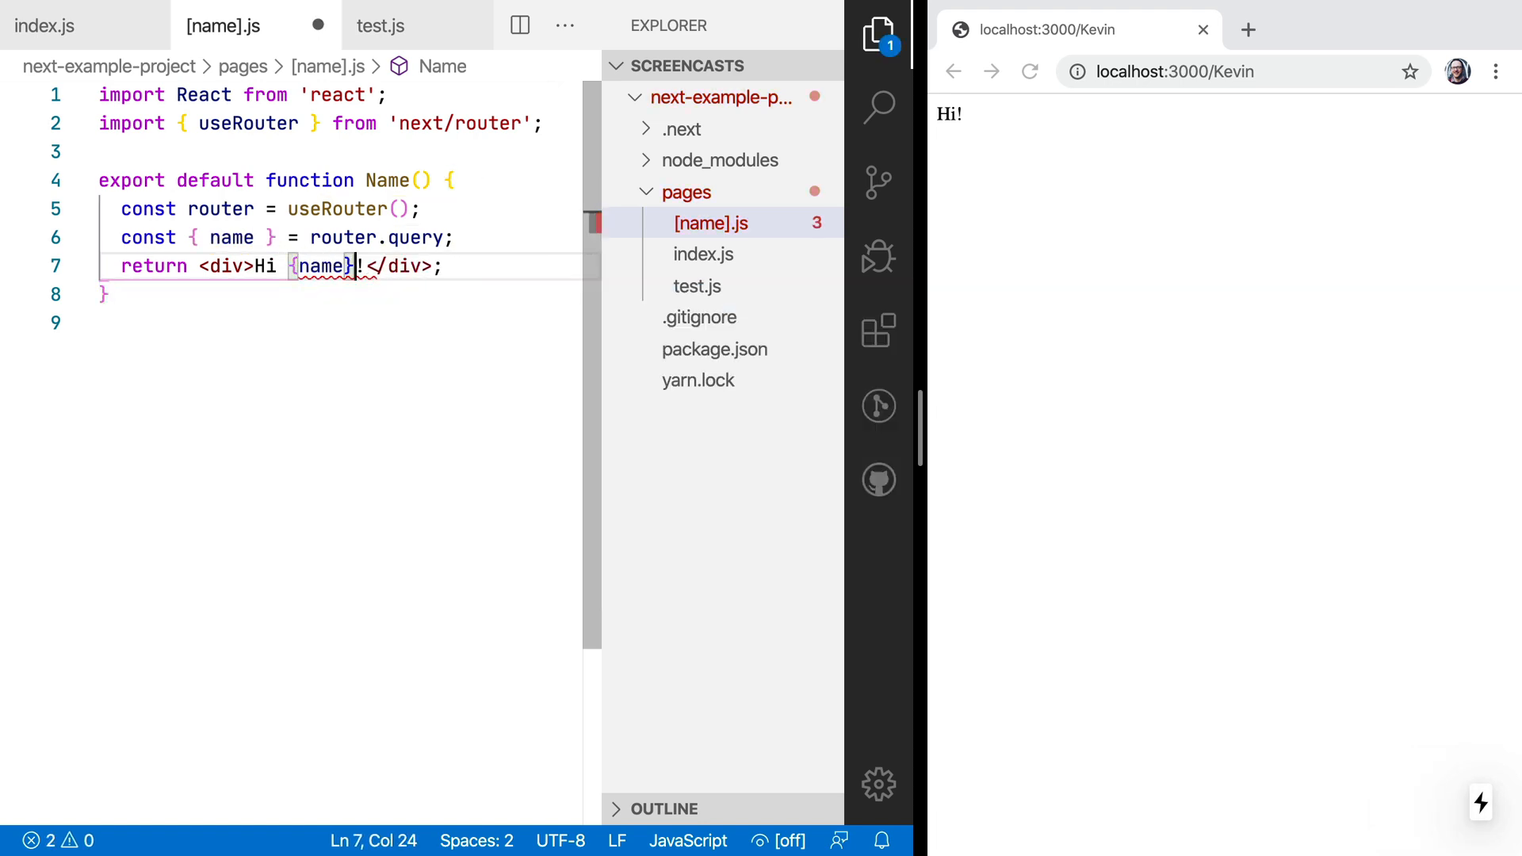
key(ctrl+s)
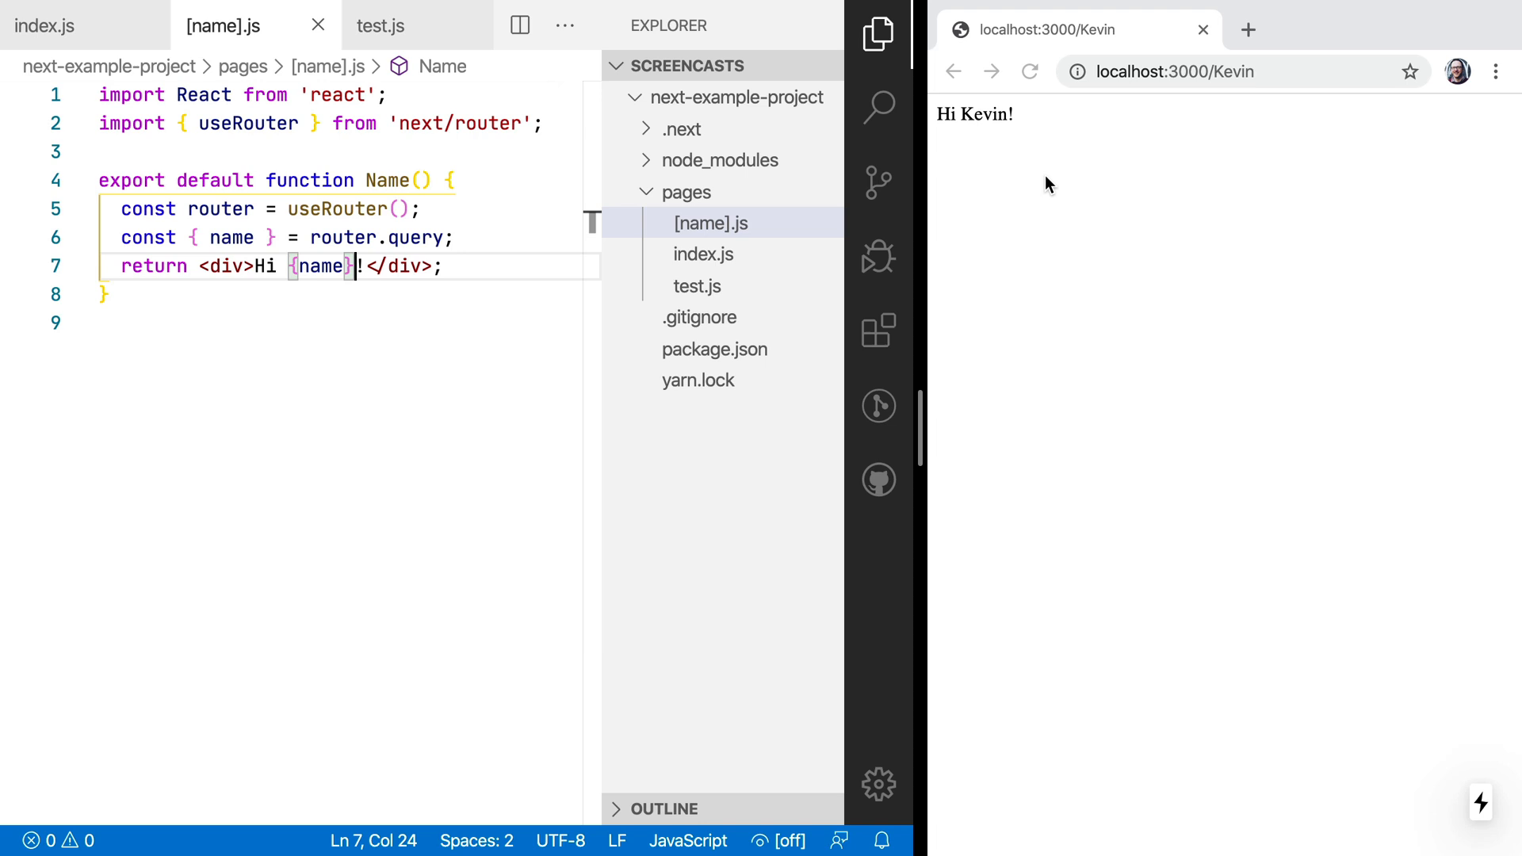
Step: Load paths like localhost:3000/12 and 12asd in Chrome to confirm the greeting follows
click(1219, 70)
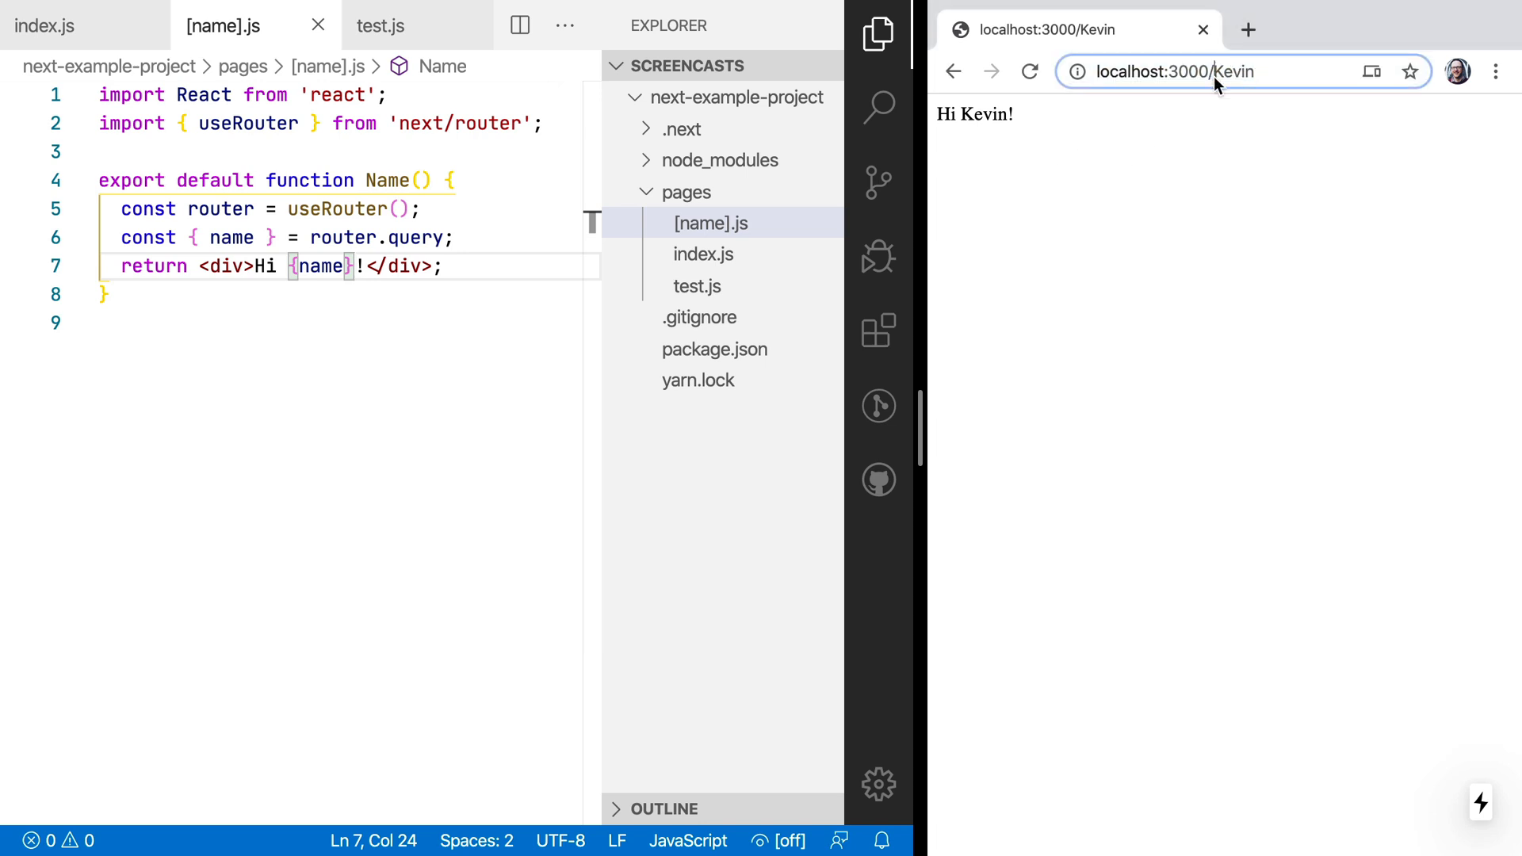
text(localhost:3000/12)
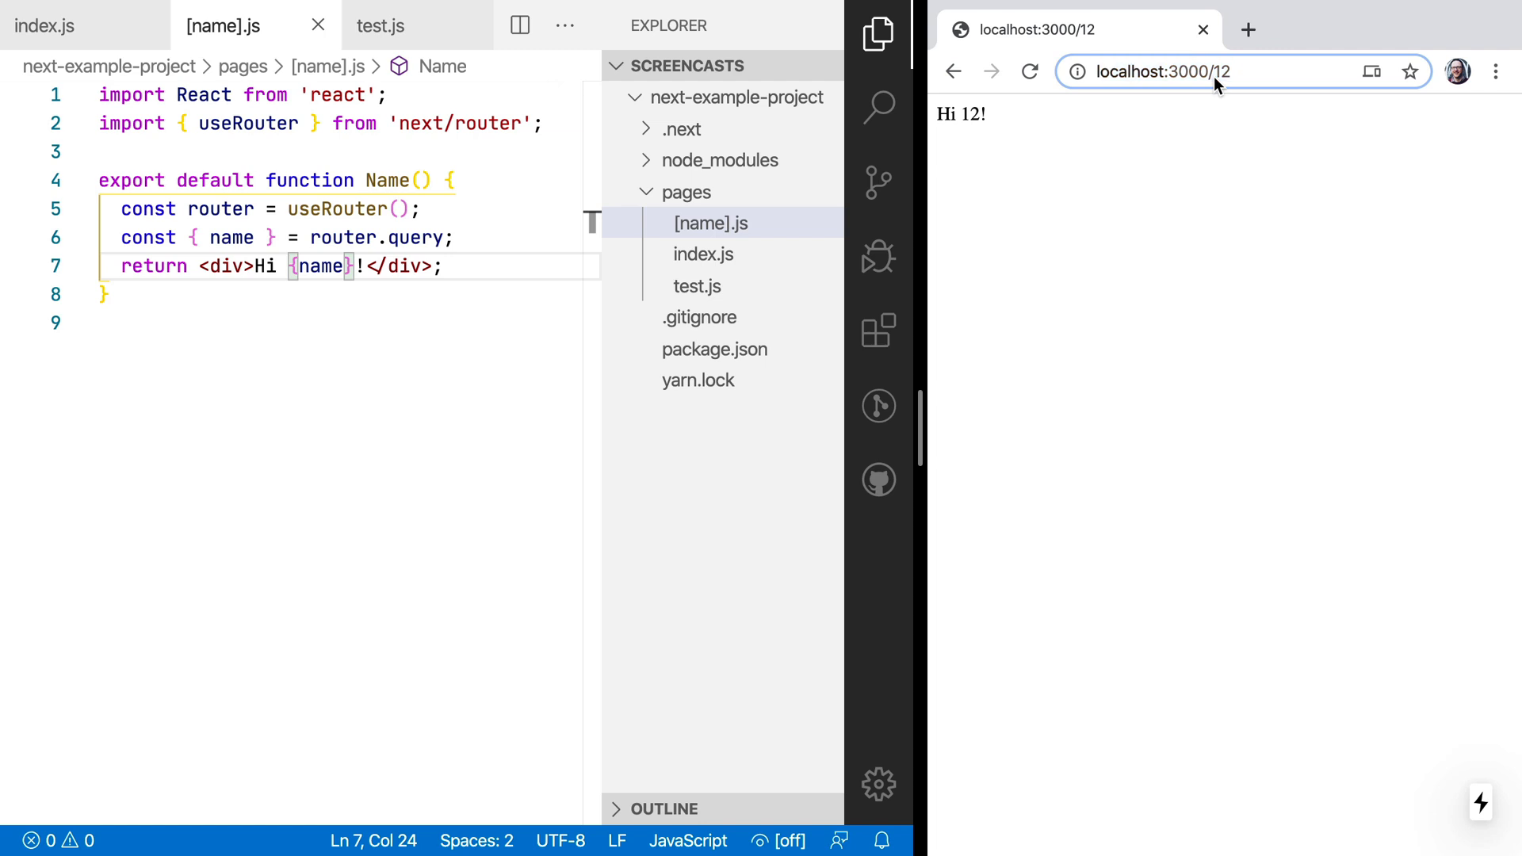
text(asd)
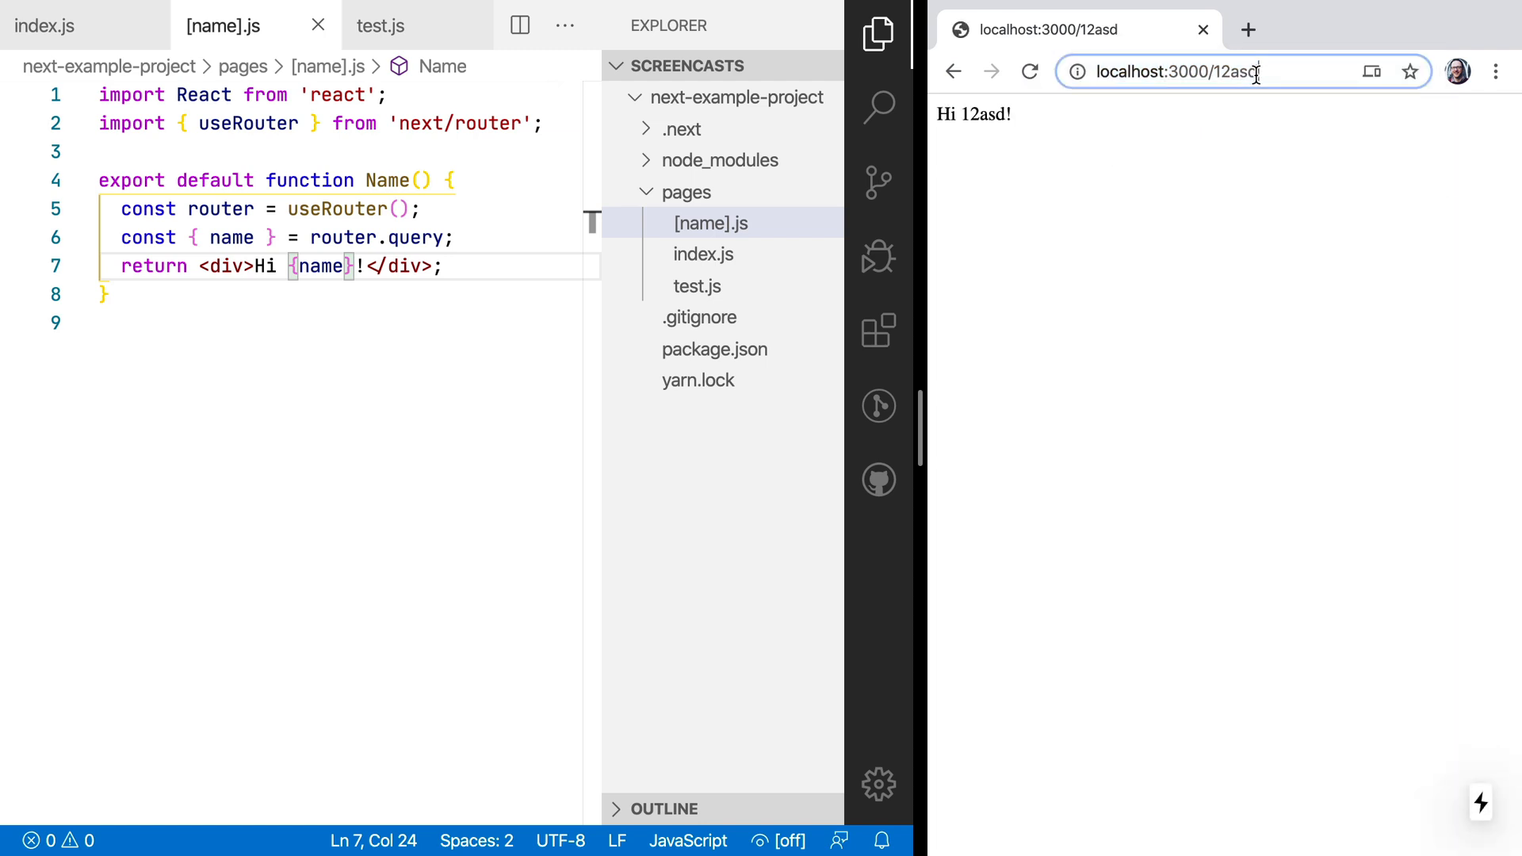
text(ASD)
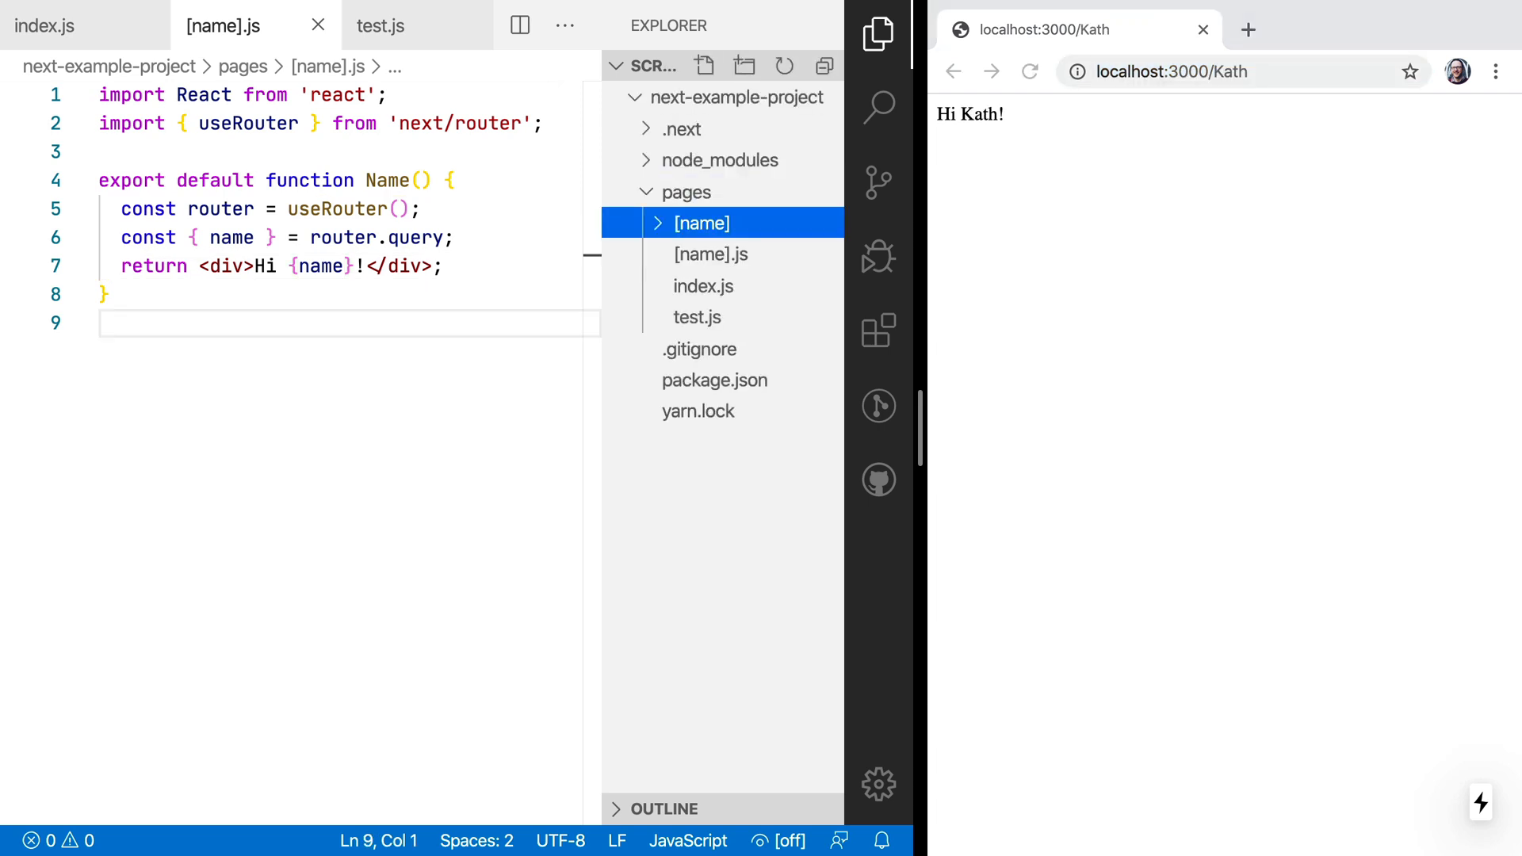
mouse_move(709, 254)
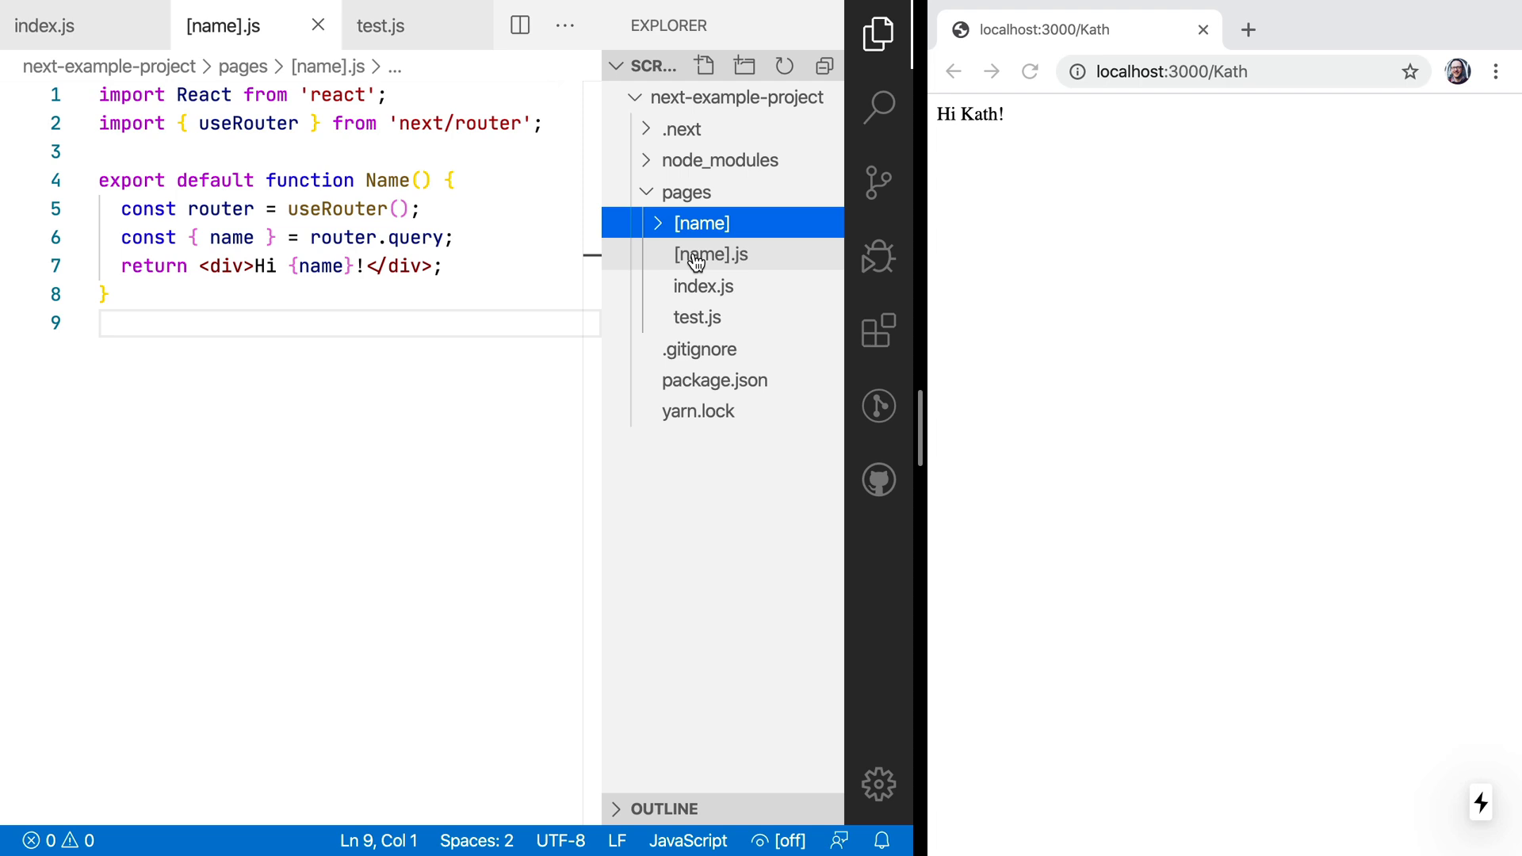
mouse_move(709, 255)
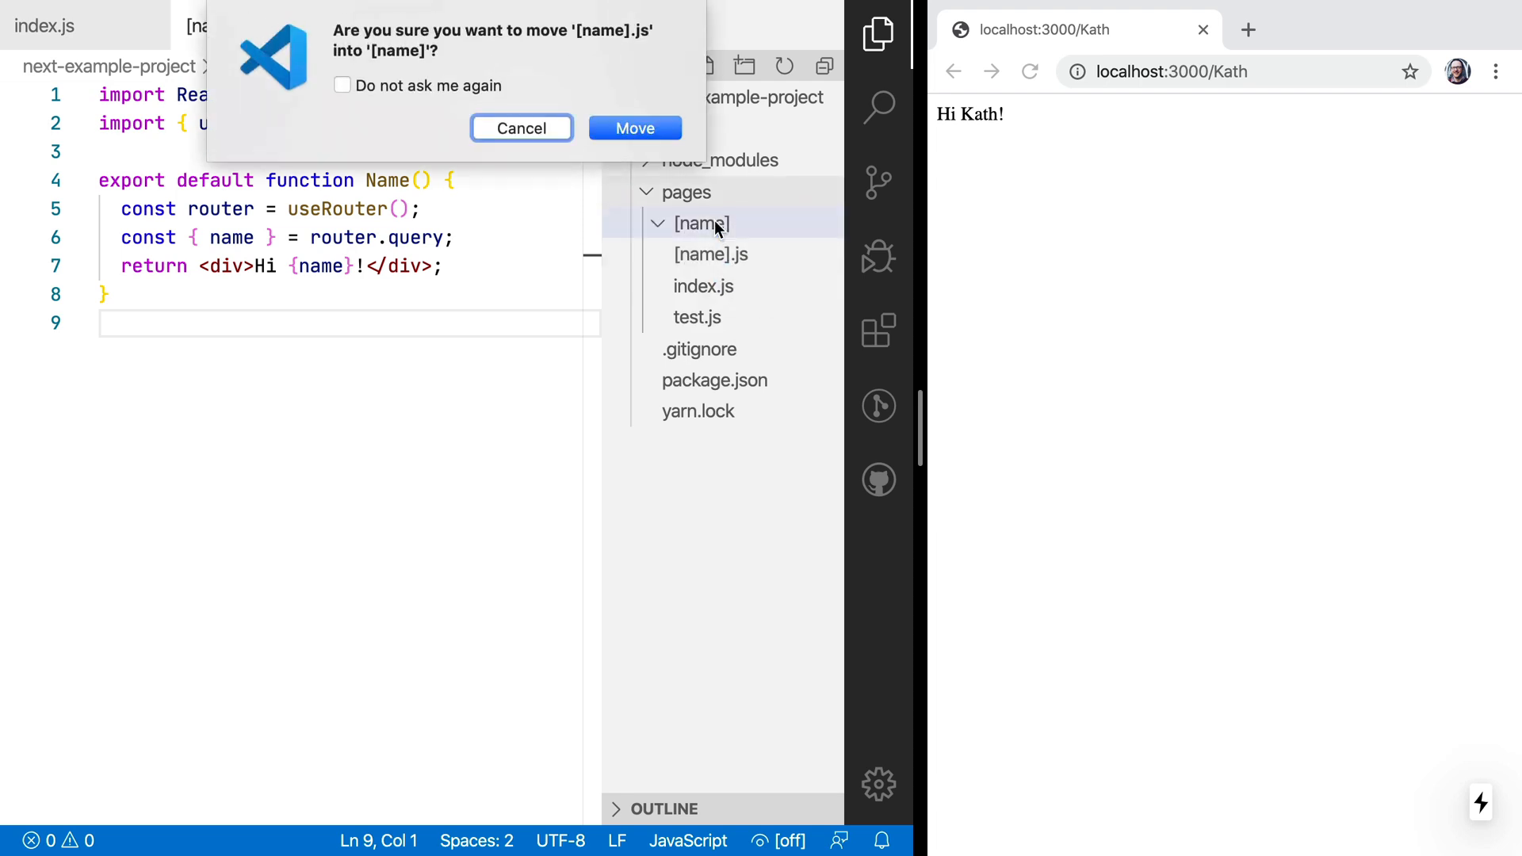
Step: Move [name].js into the [name] folder as index.js and load localhost:3000/Kevin
click(634, 127)
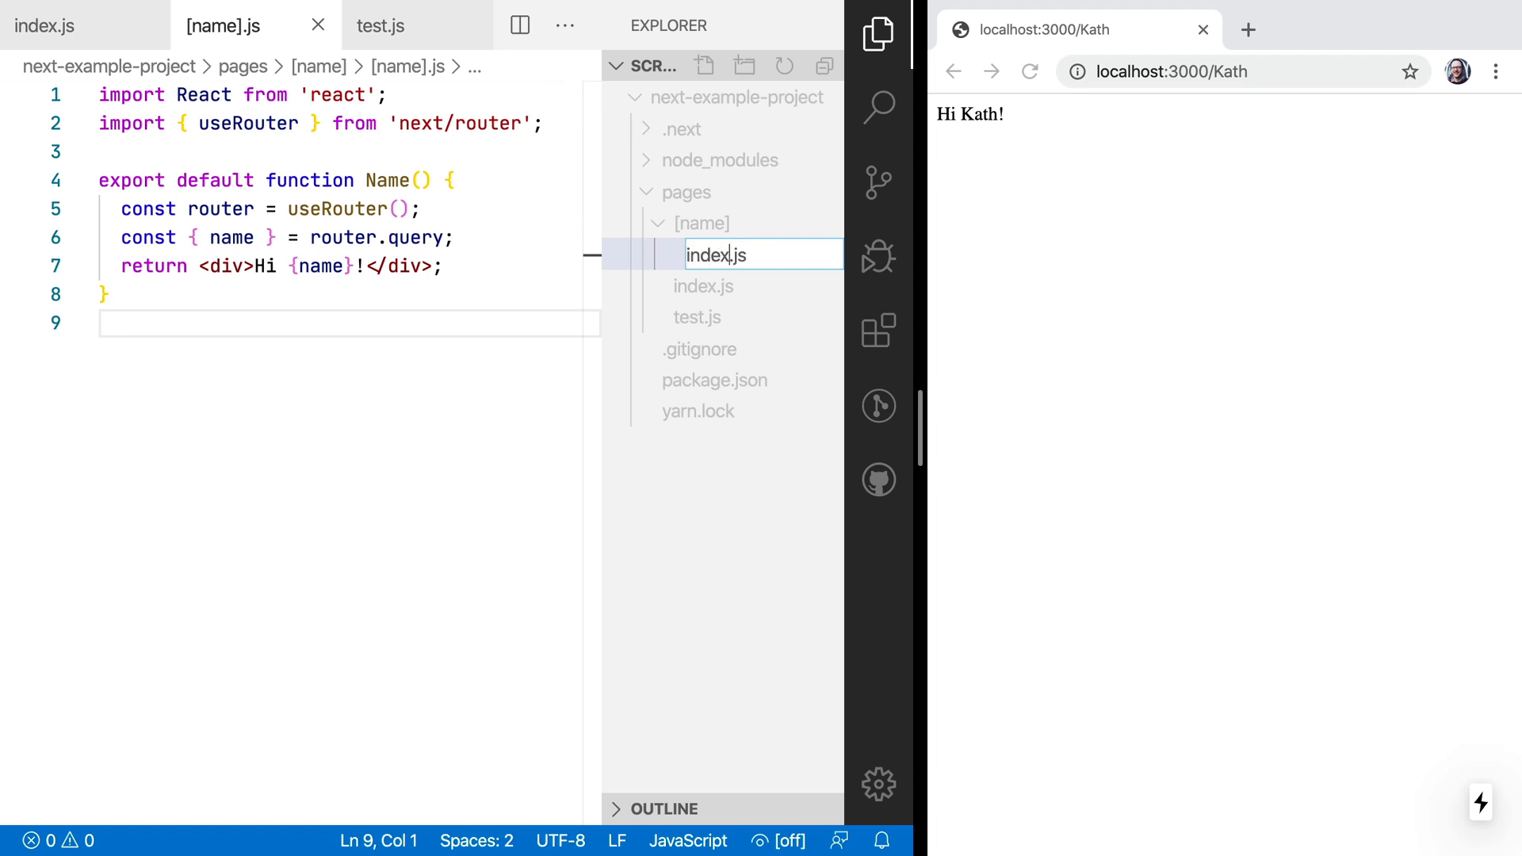
click(1175, 71)
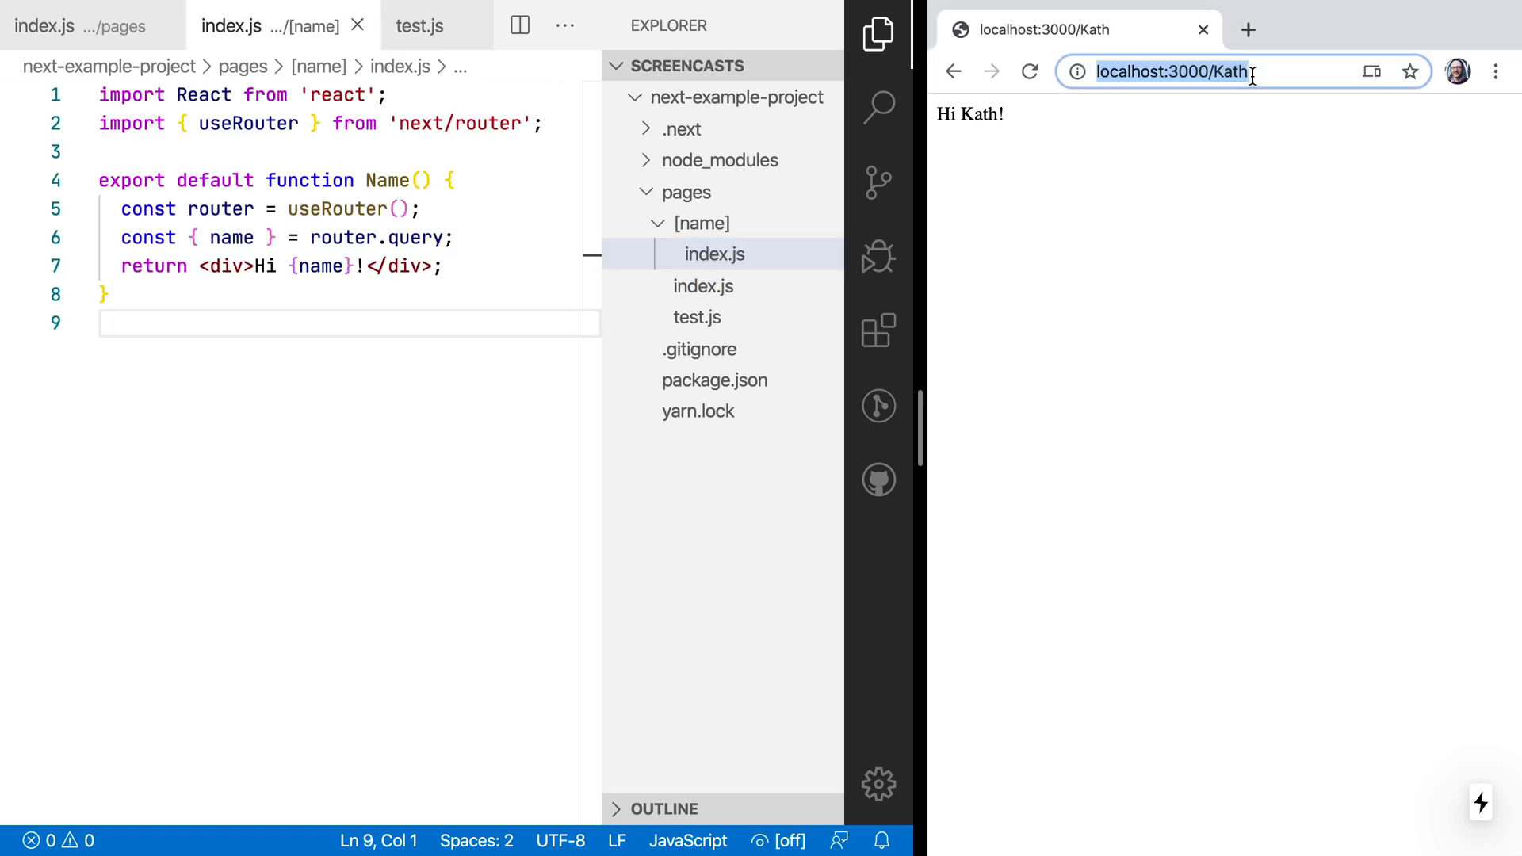
text(Kevin)
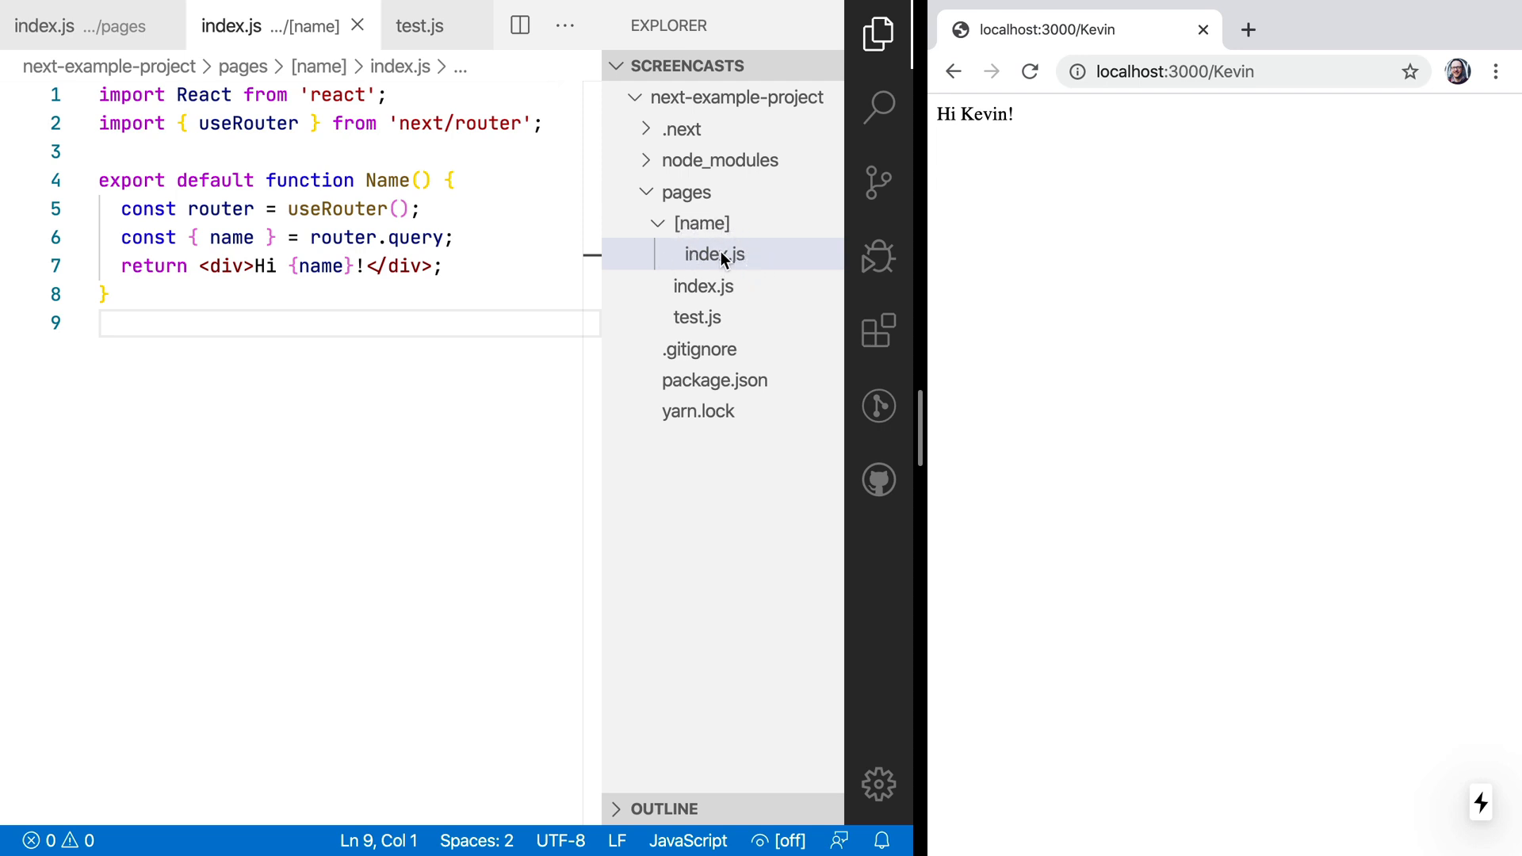
Step: Move test.js into the [name] folder and visit localhost:3000/sdfbanjlfn/test
click(1214, 71)
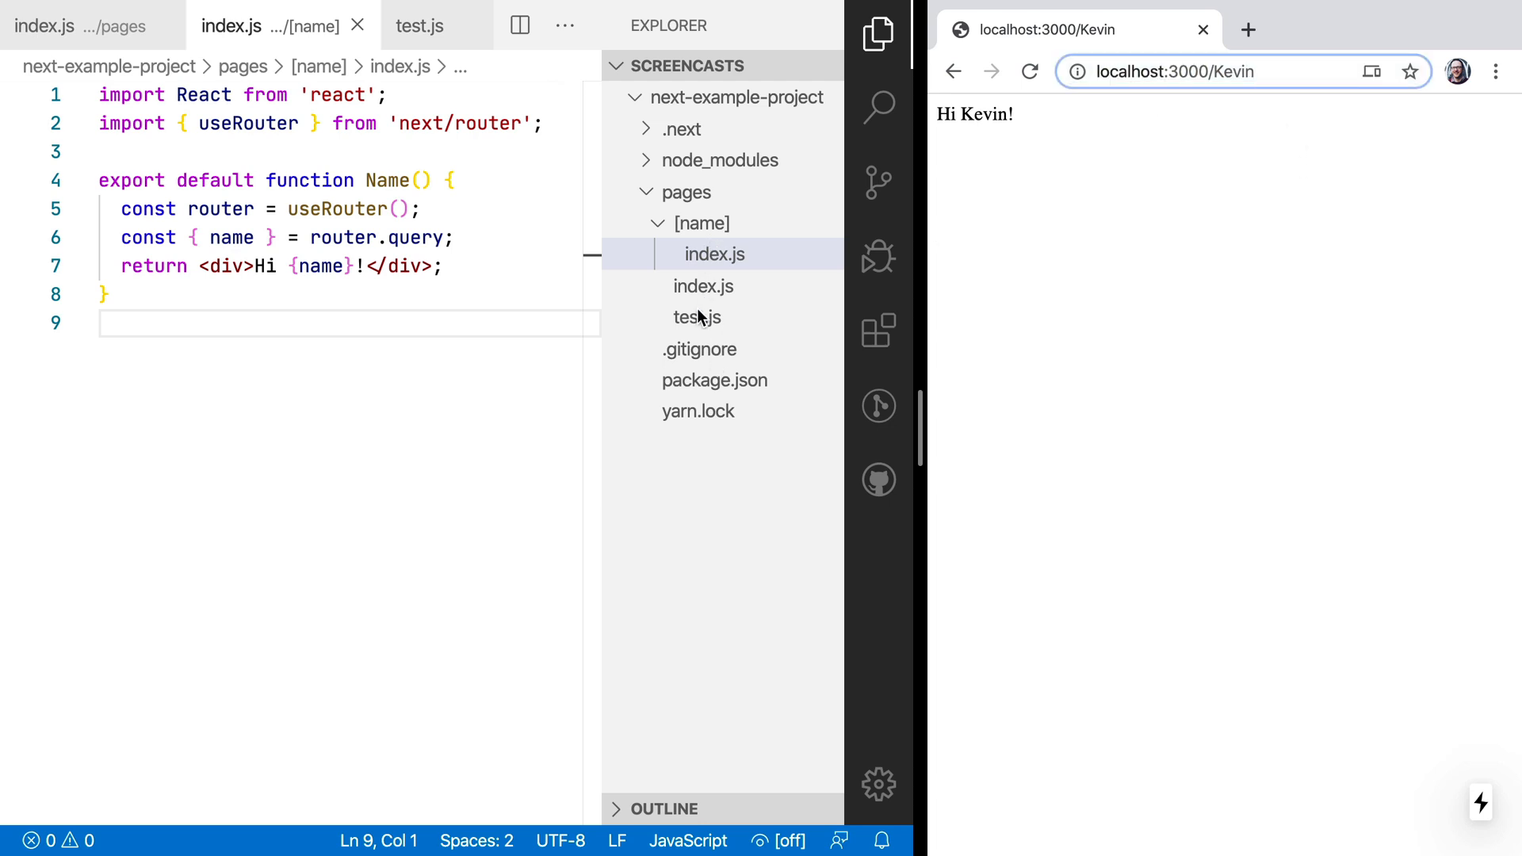
click(714, 255)
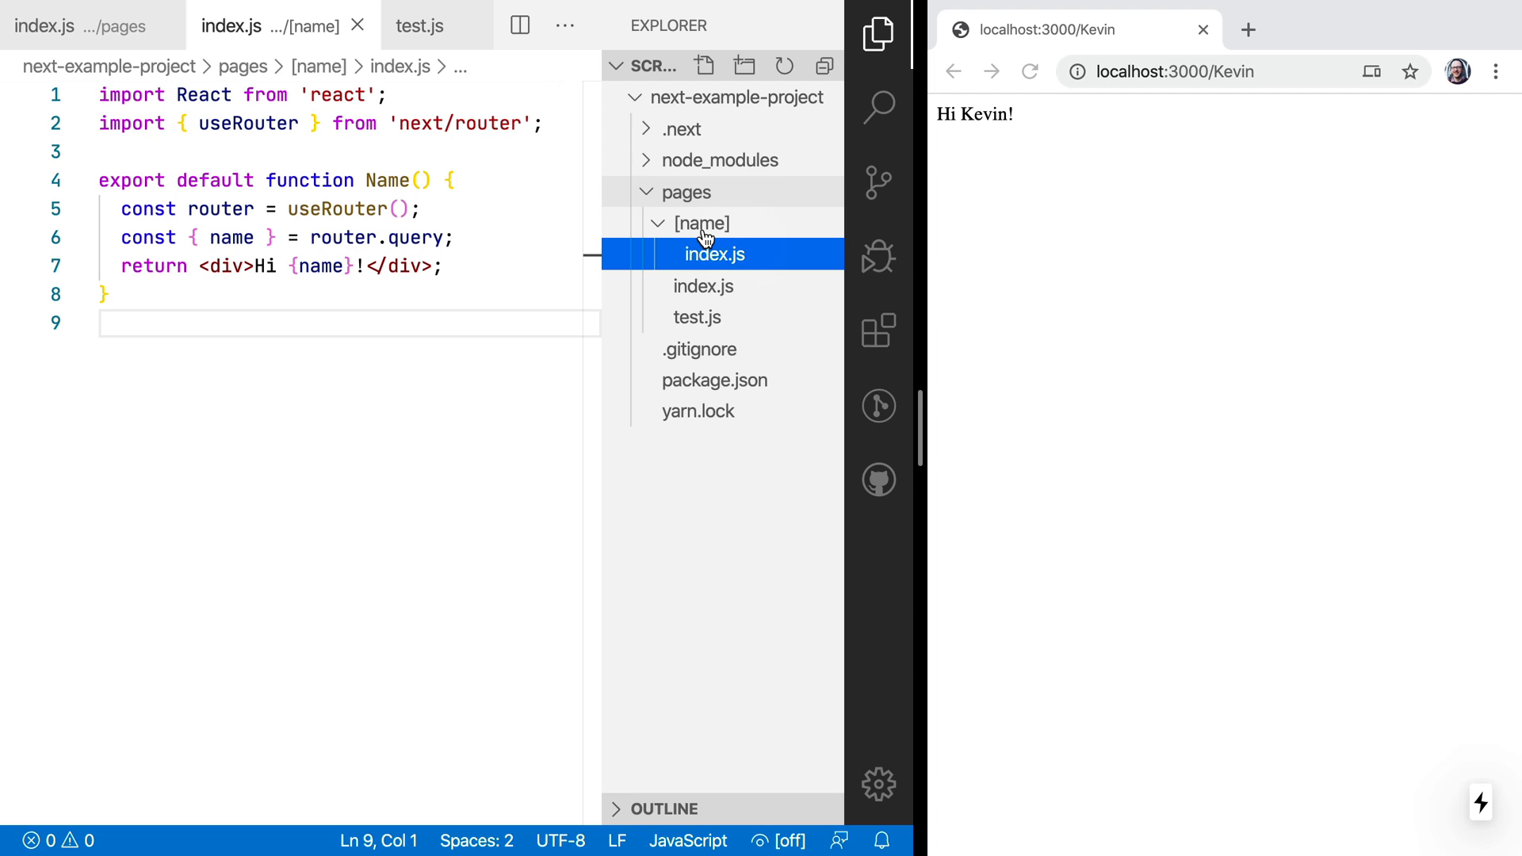
click(1214, 71)
text(/test)
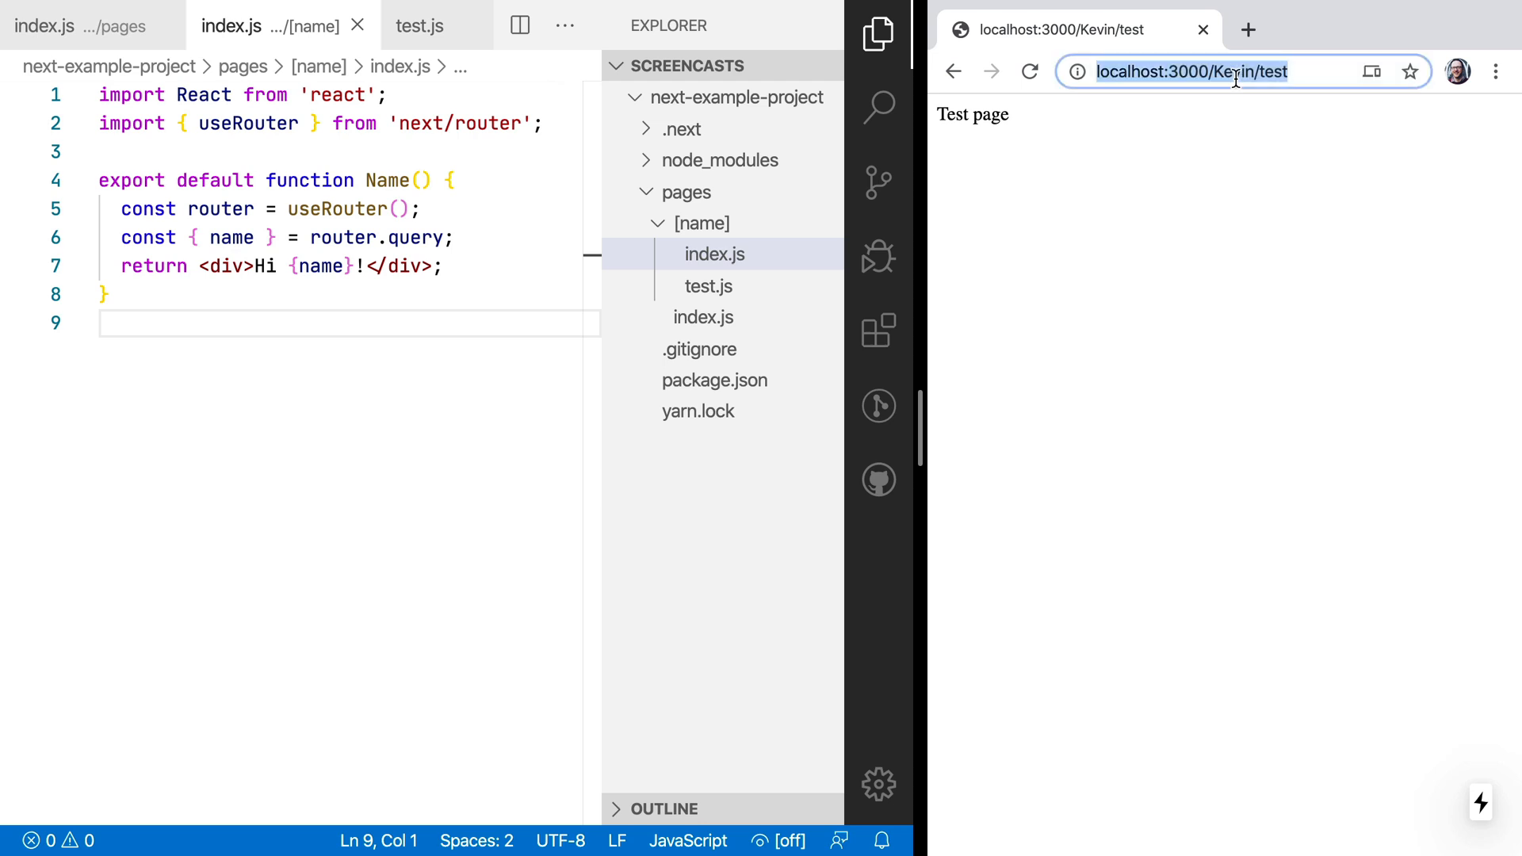
text(sdfbanjlfn)
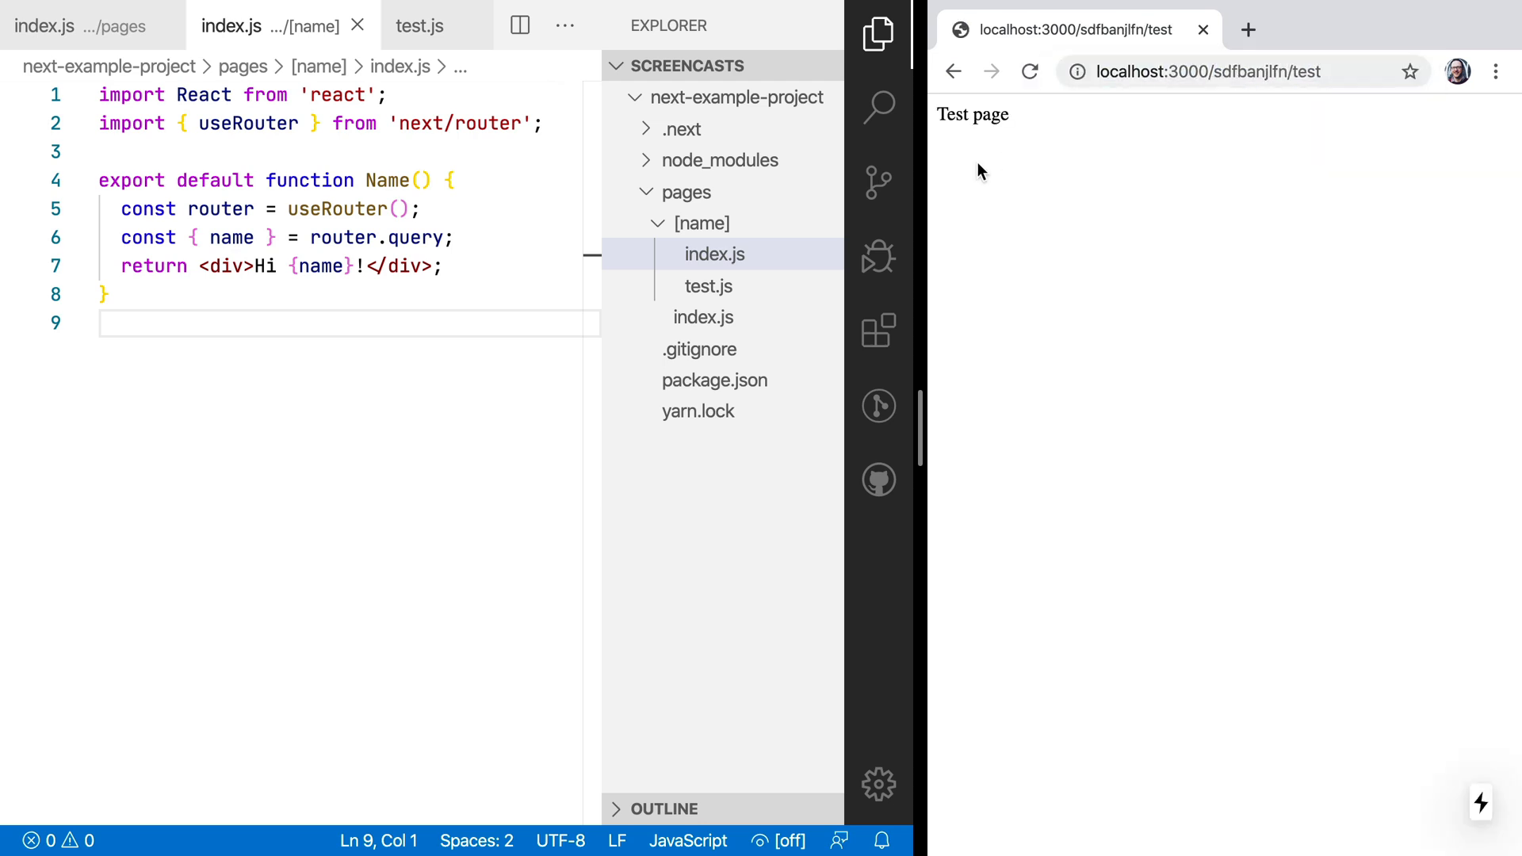
mouse_move(1123, 149)
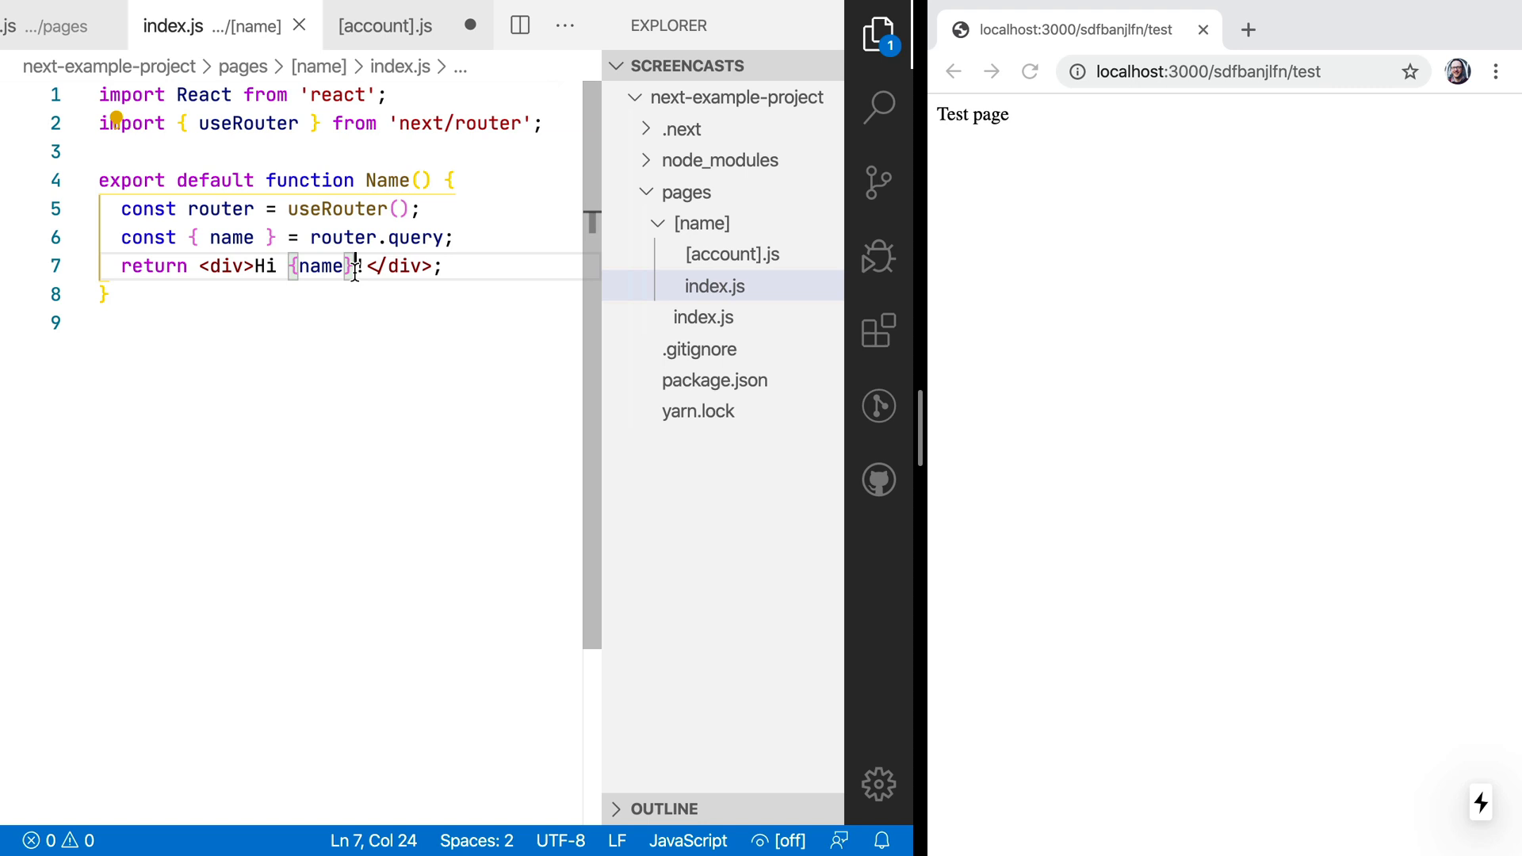
Step: Copy index.js code into [account].js, add account to the query and greeting, and load a kevin path
key(ctrl+a)
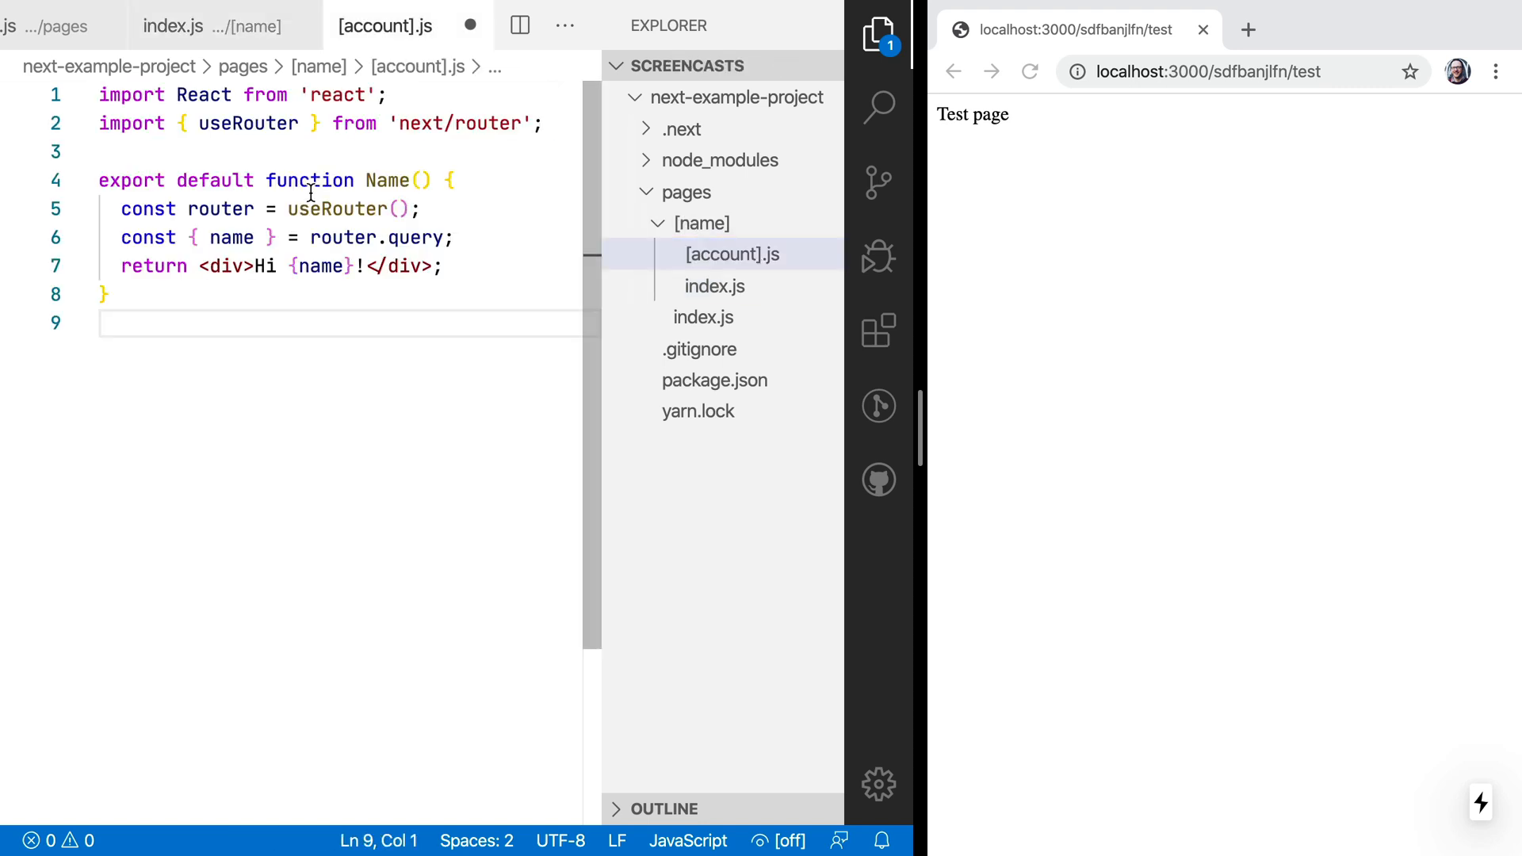
text(,)
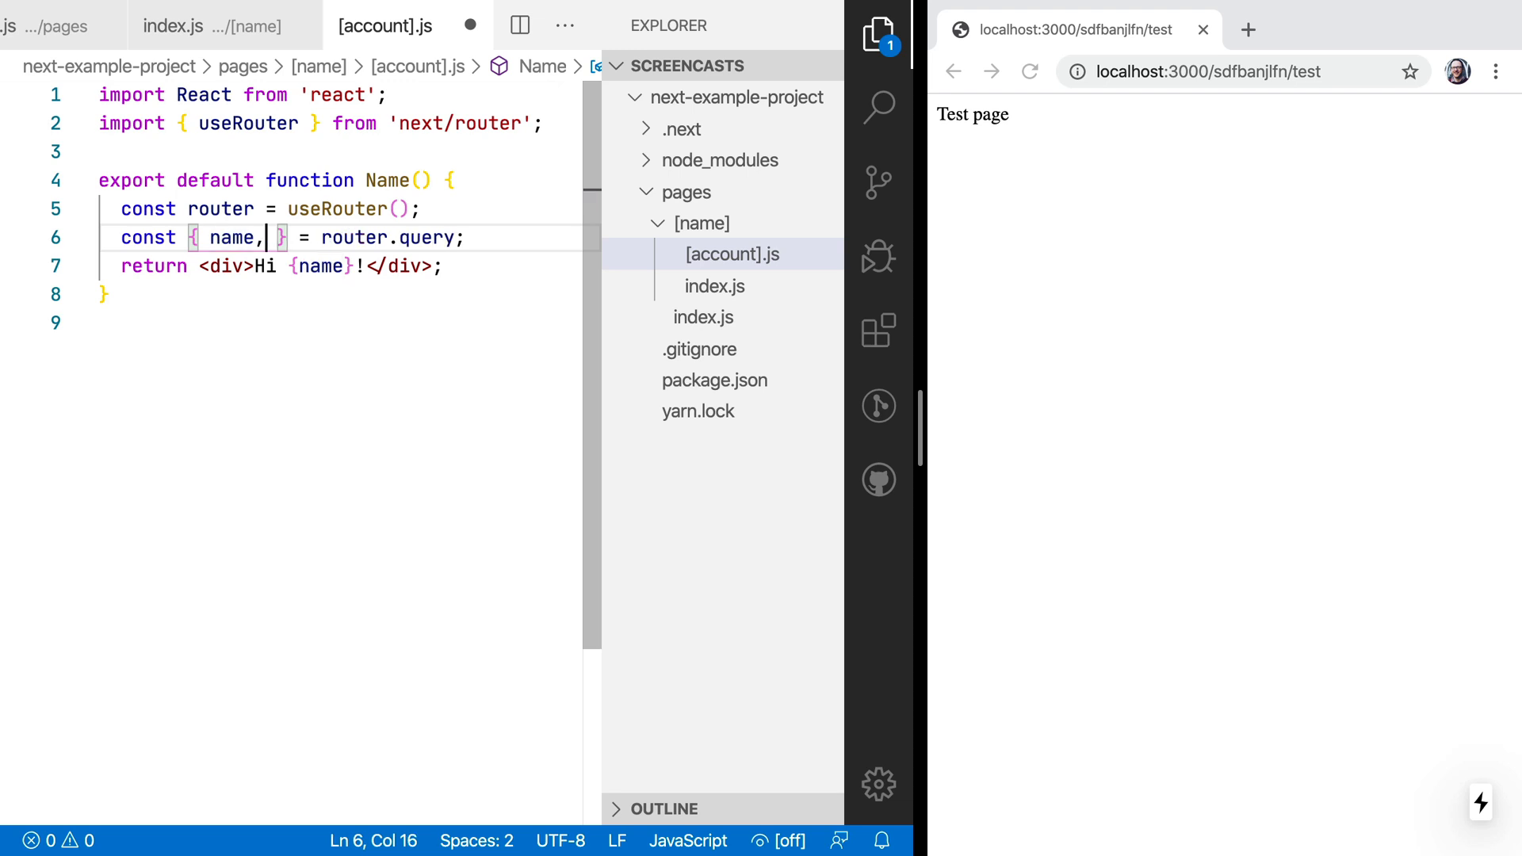
text(account)
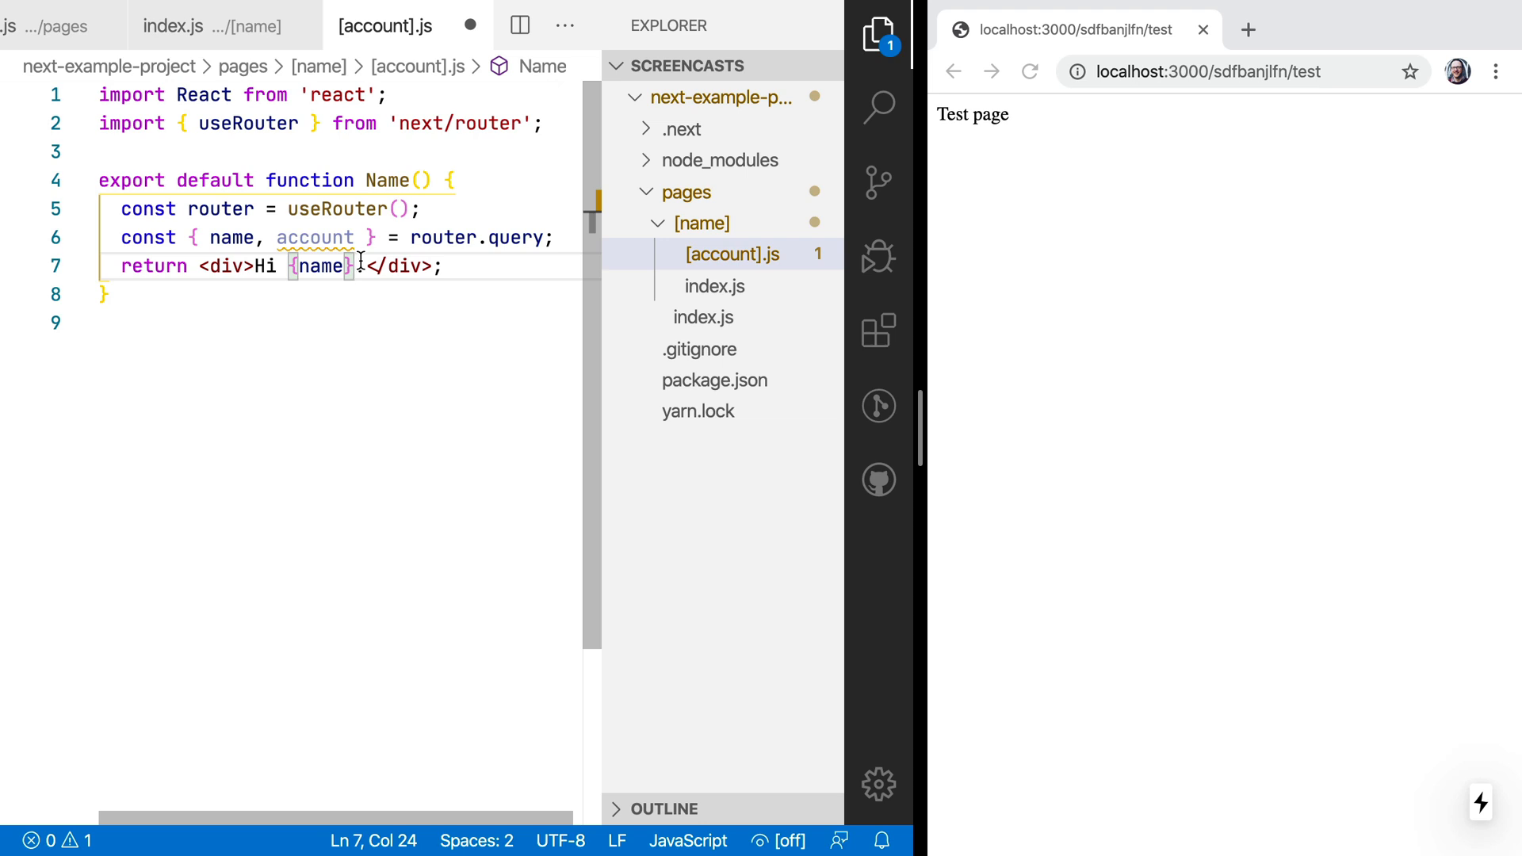
text(, you are account {account}!)
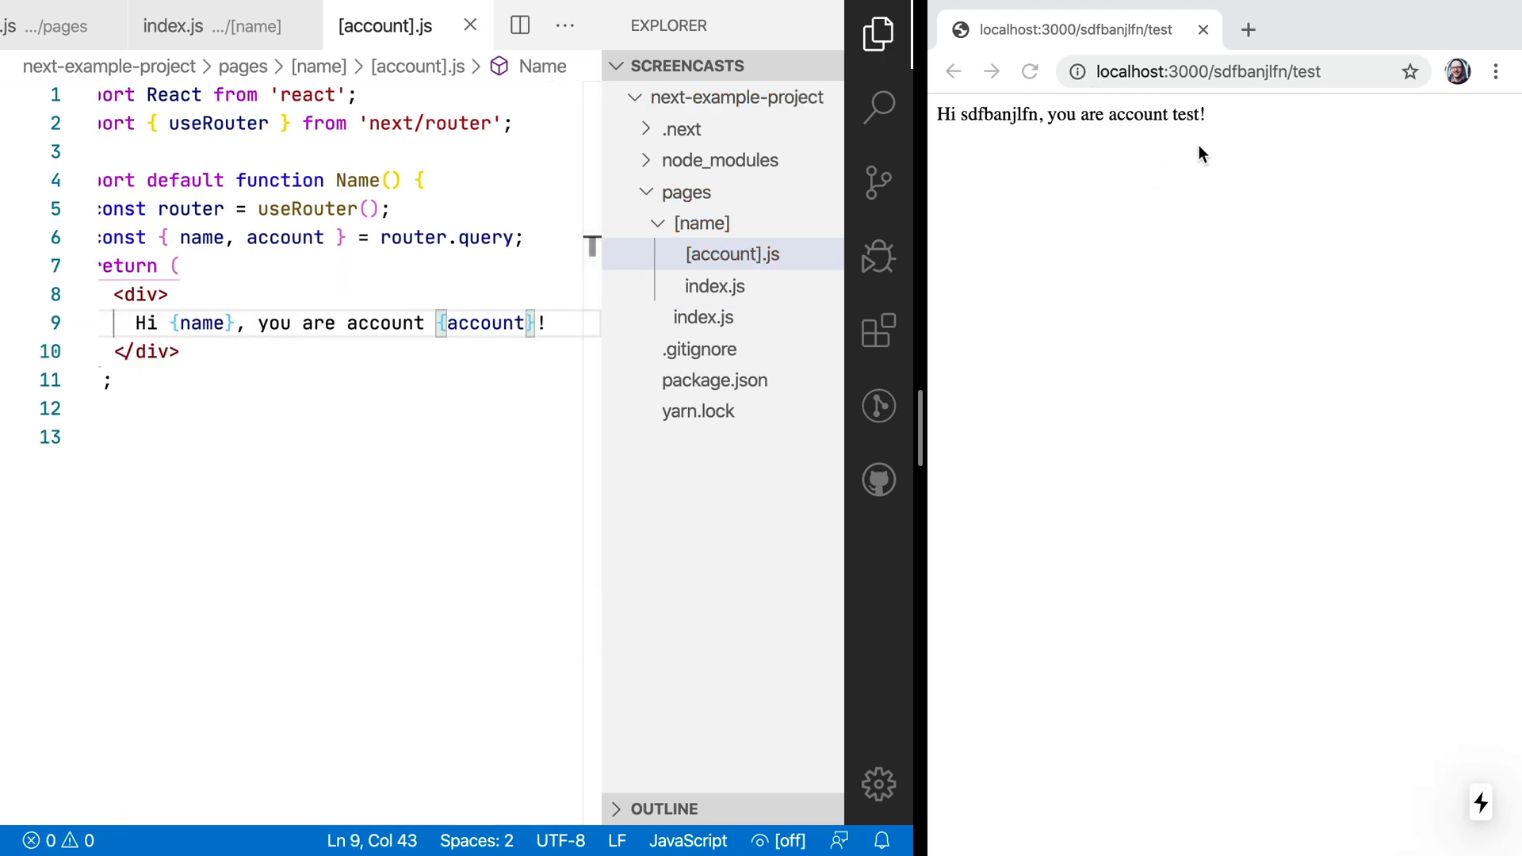
double_click(1248, 72)
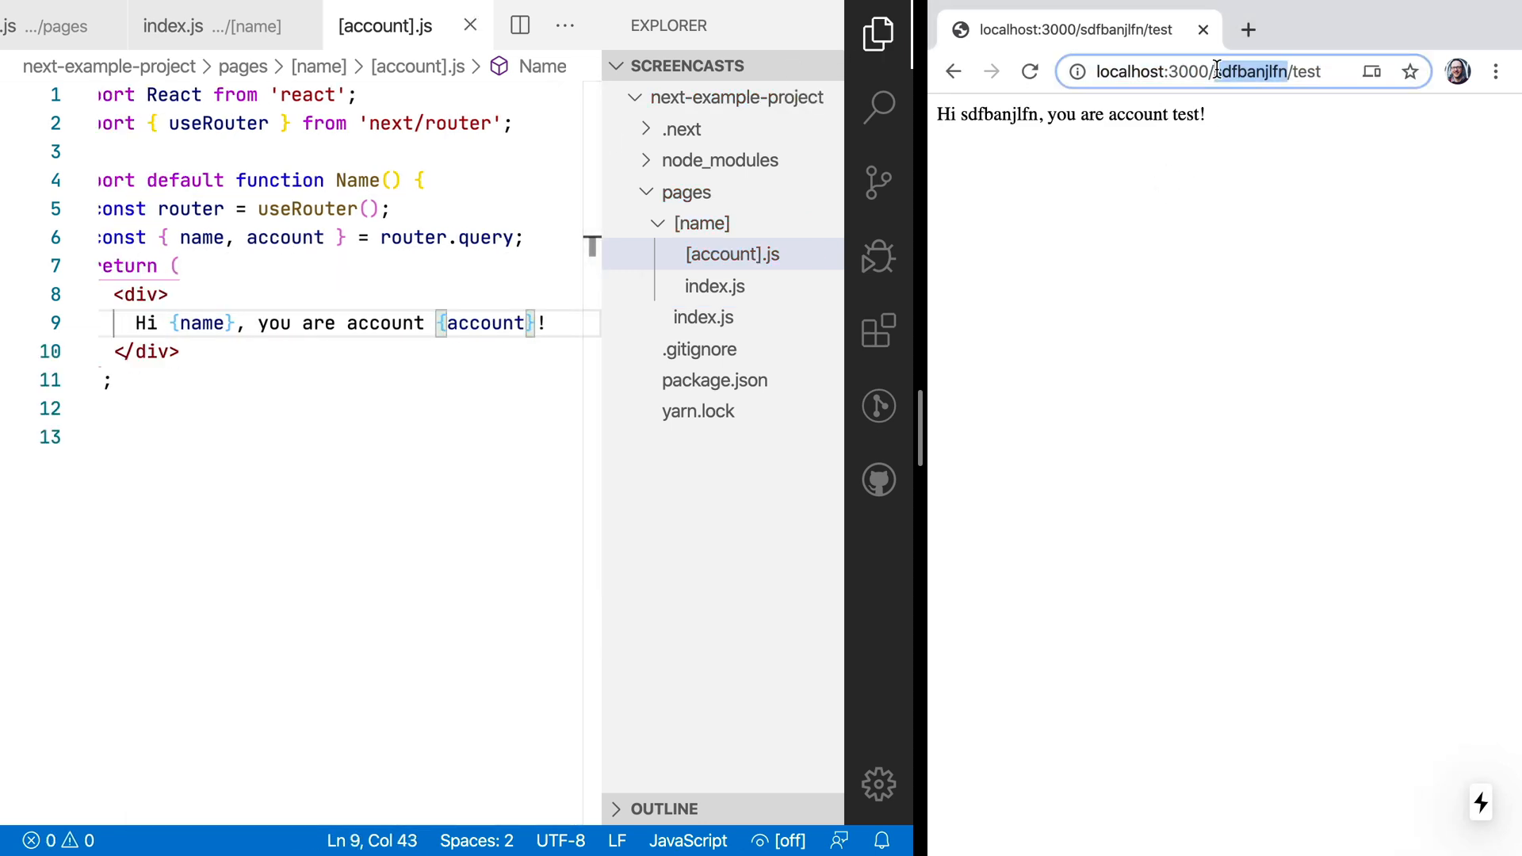
text(kevin)
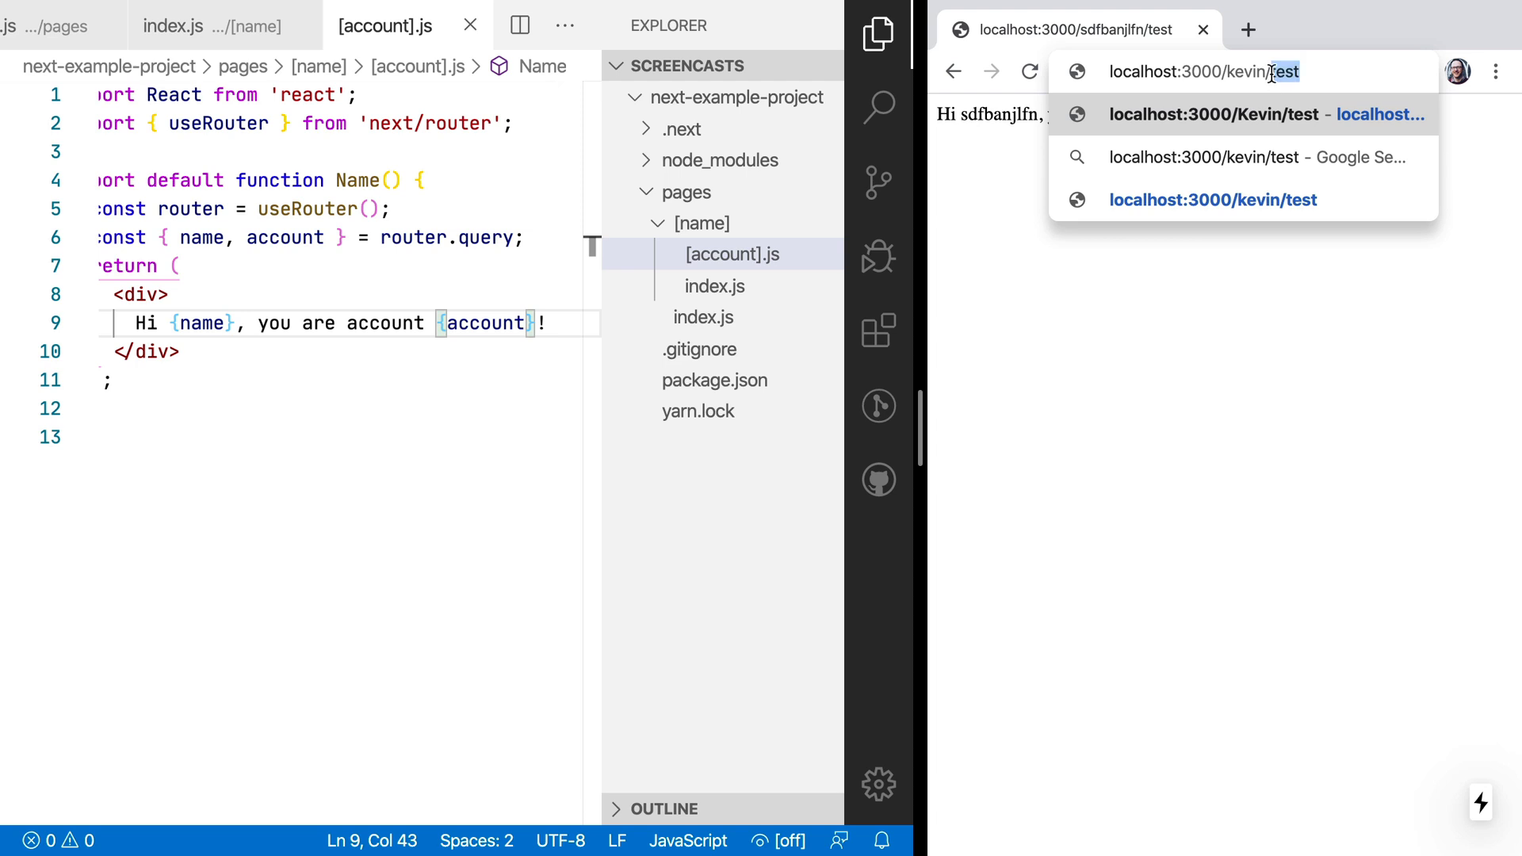